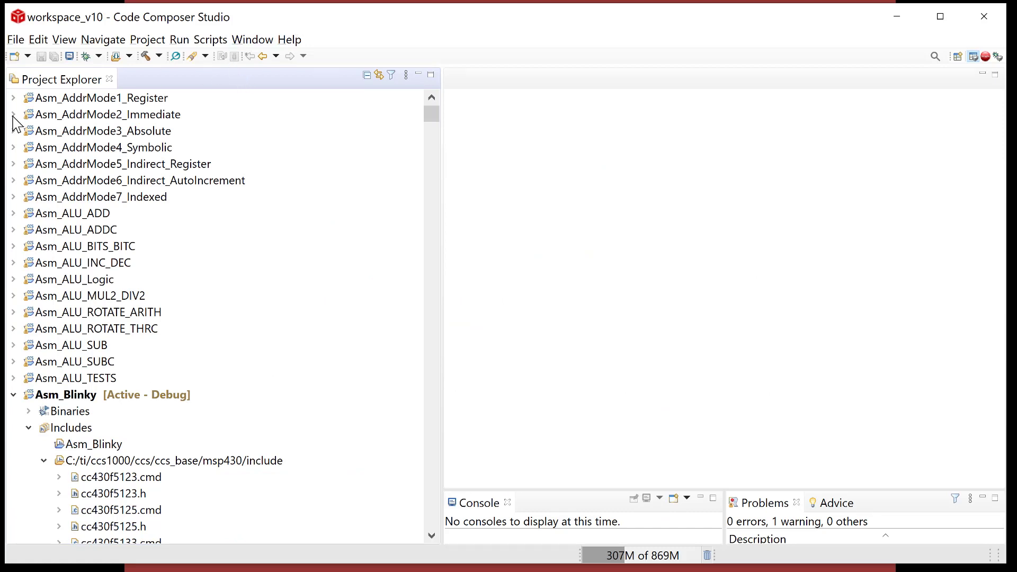
mouse_move(23, 53)
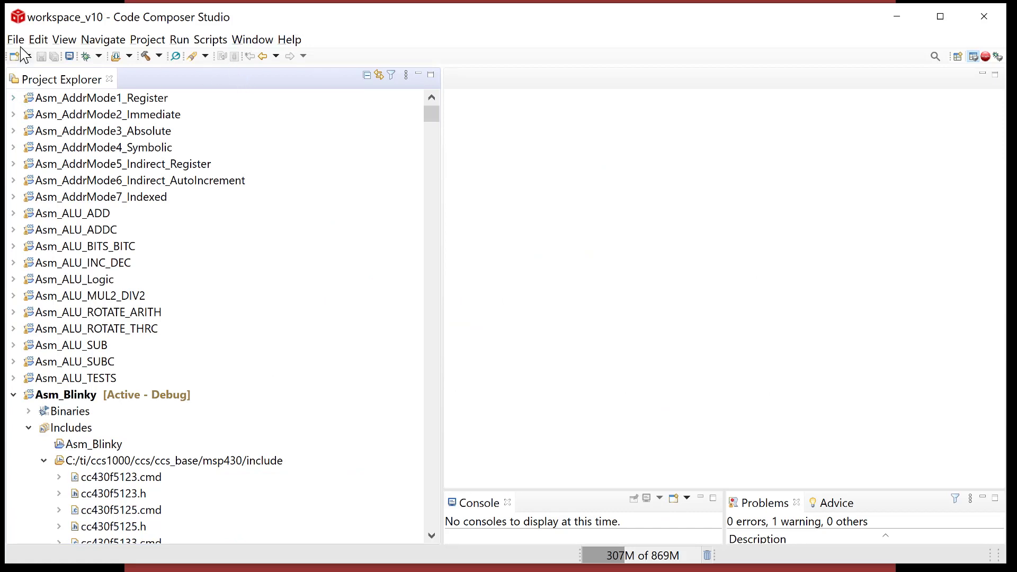
Launch the New CCS Project wizard from the File menu.
left_click(15, 40)
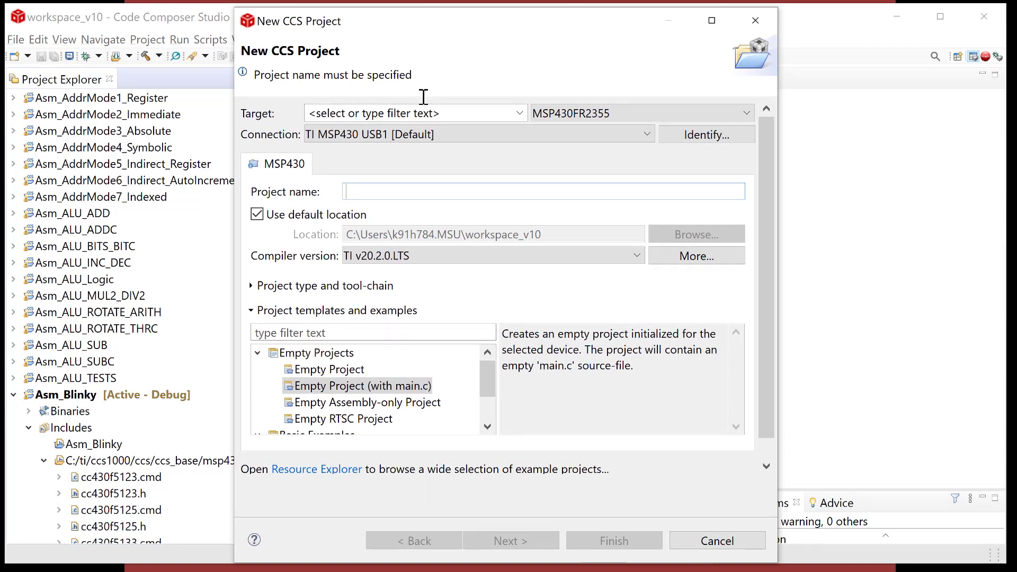
Name the project Asm_Dig_IO_Outputs_n_LEDs, choose Empty Assembly-only Project, and finish creating it.
type("Asm_")
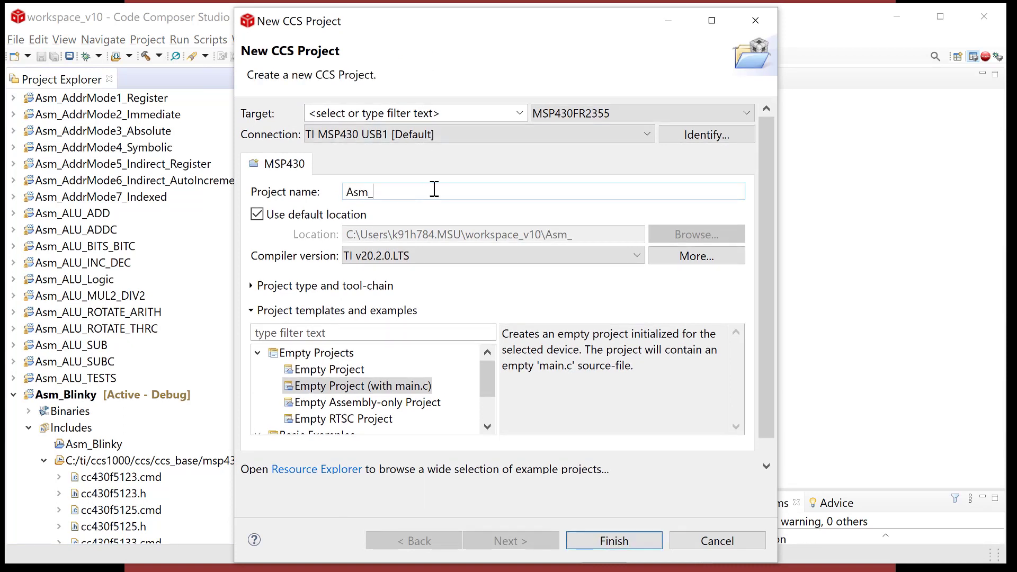
type("Dig_IO_")
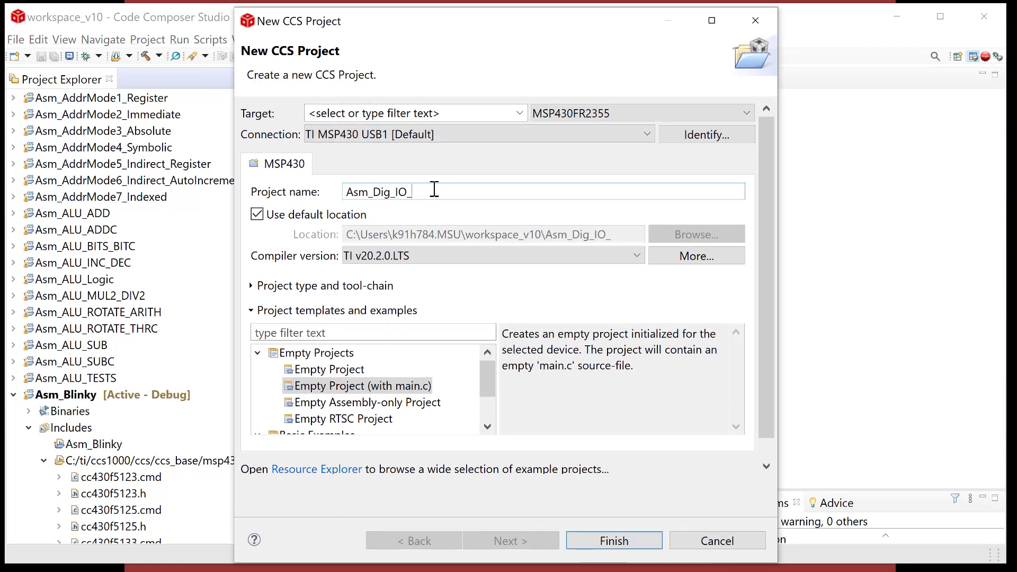
type("Outpu")
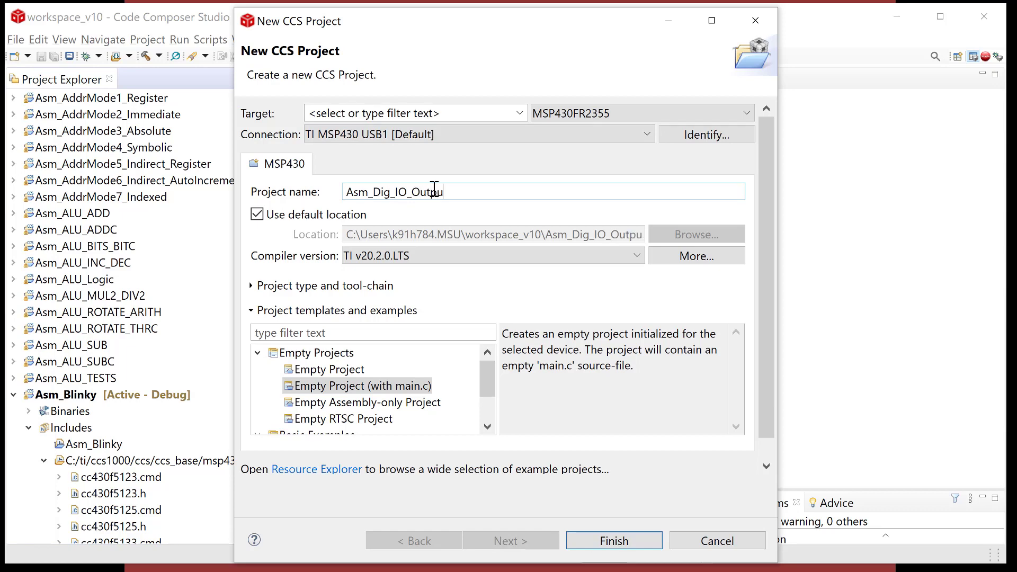
type("ts_n_LEDs")
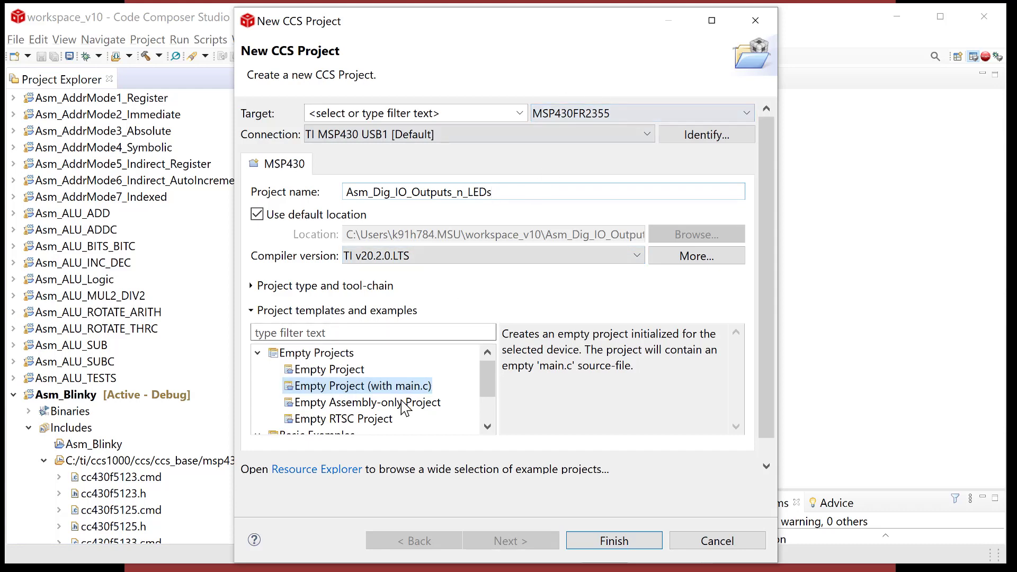
left_click(366, 402)
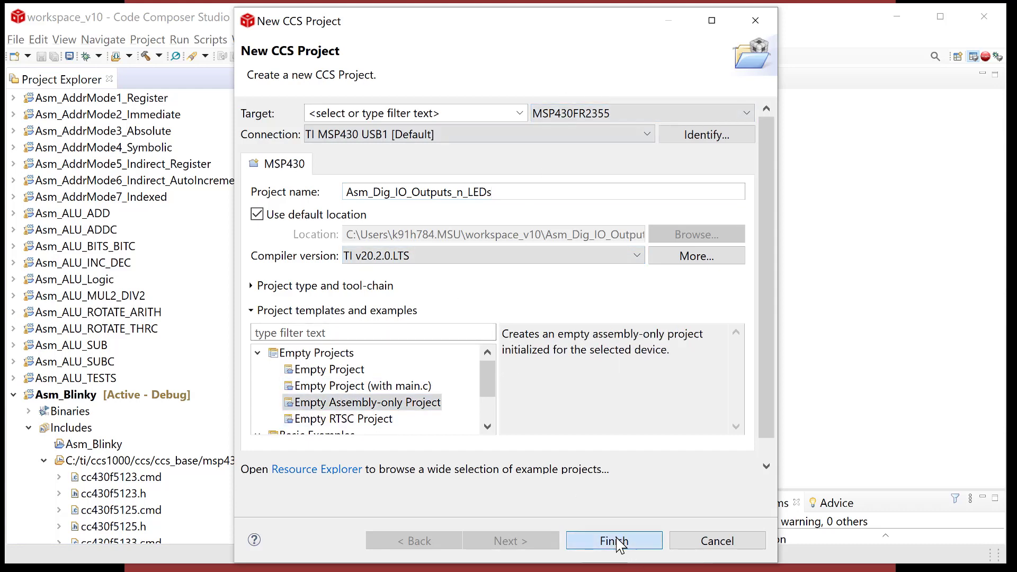
left_click(613, 540)
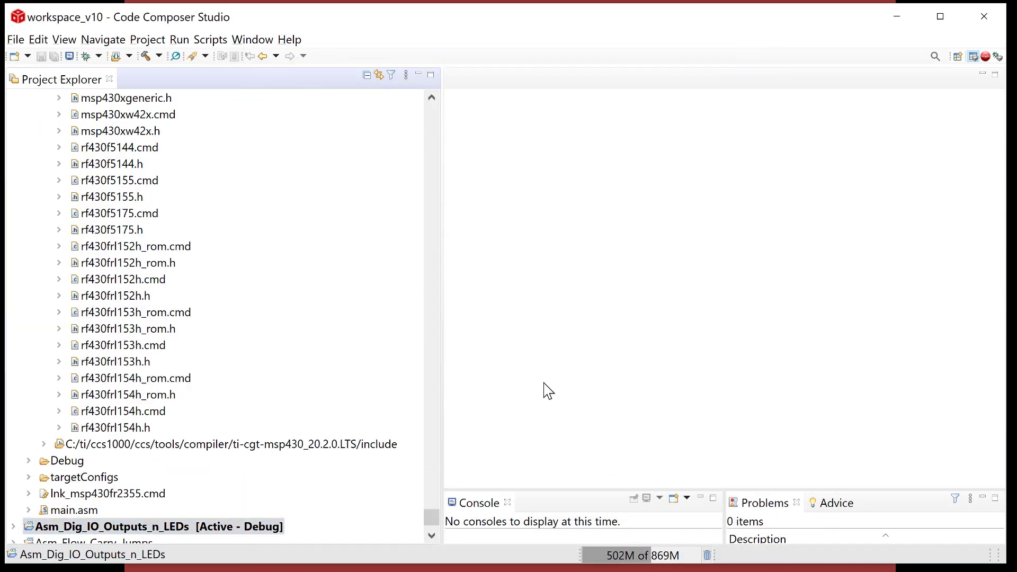
In main.asm add init: and main: labels with a jmp main loop under main.
double_click(75, 345)
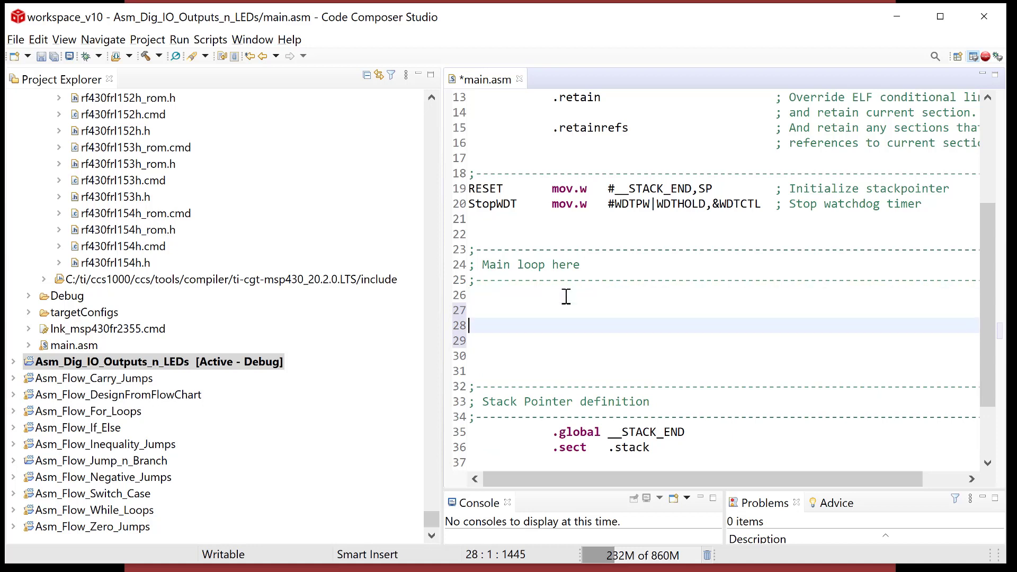
type("main:")
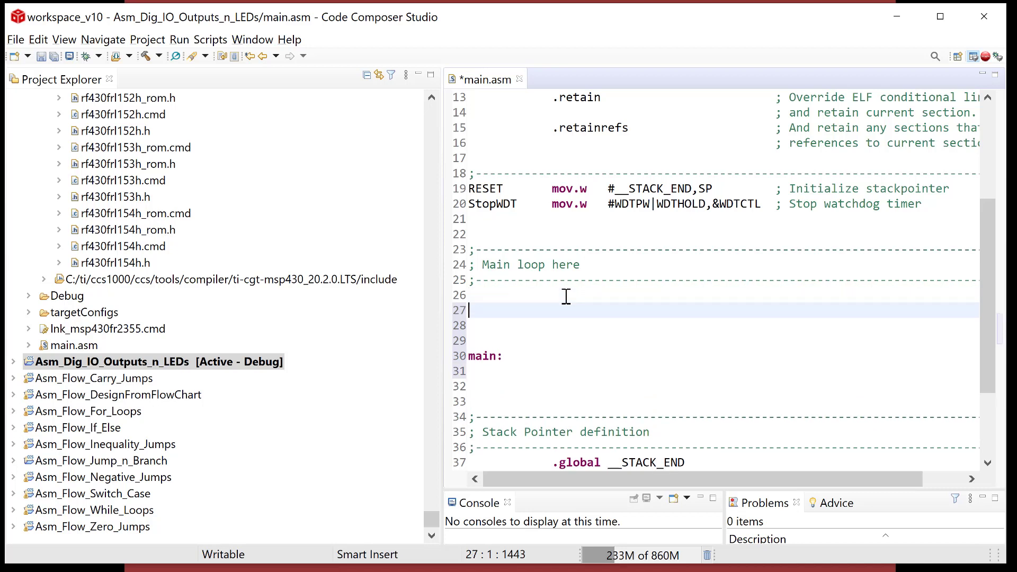
type("init:")
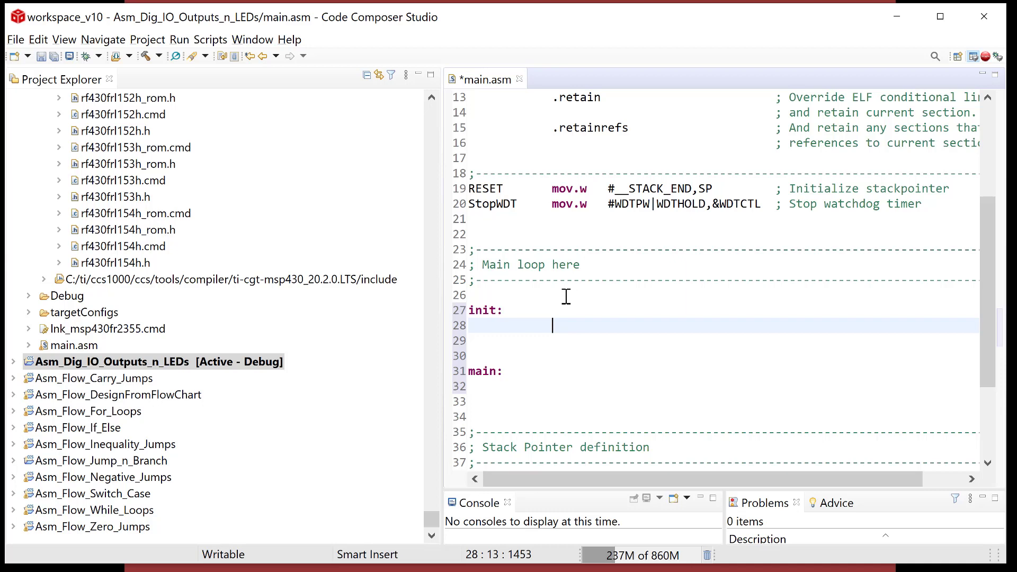
mouse_move(552, 402)
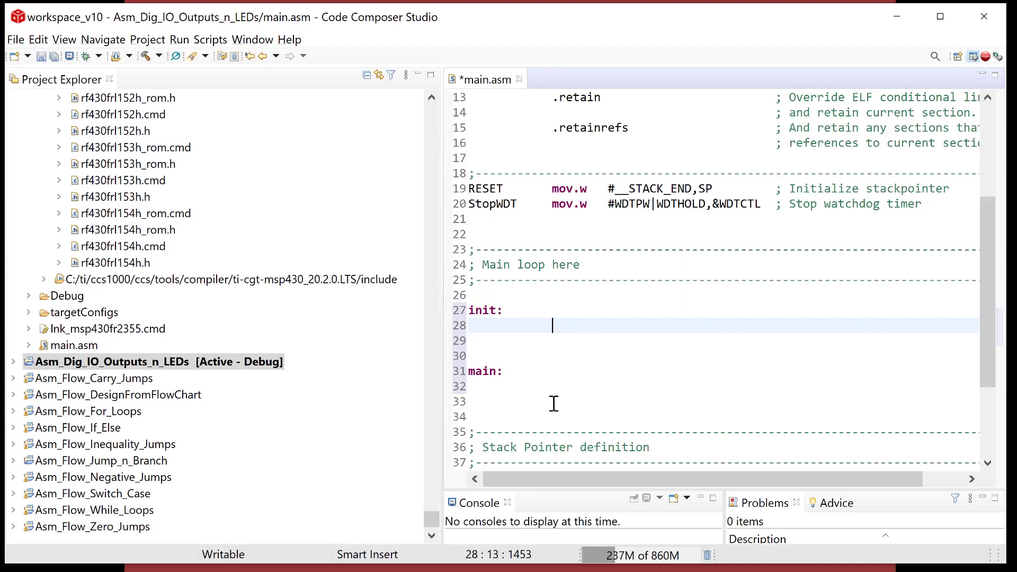
type("jmp")
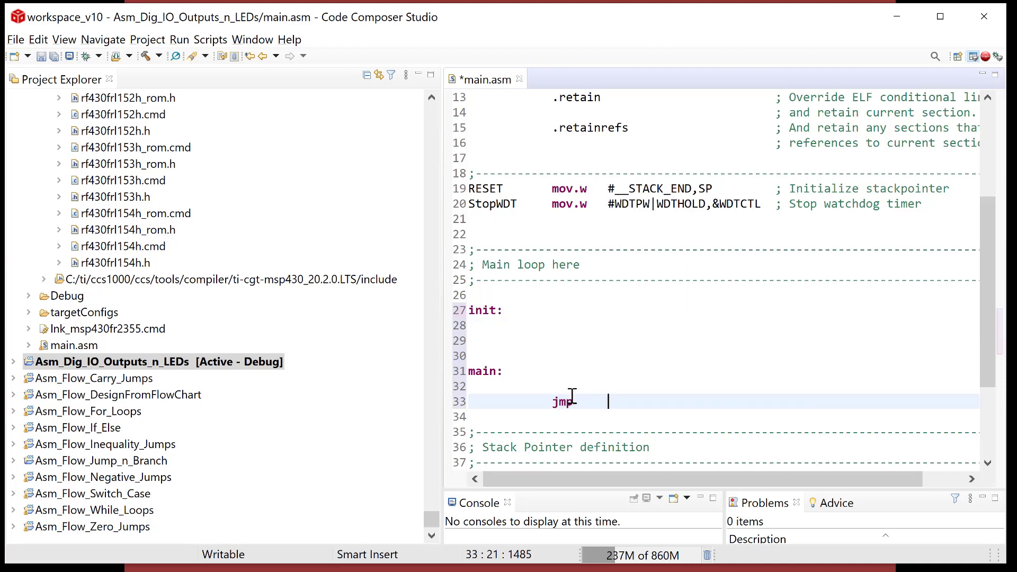
type("main")
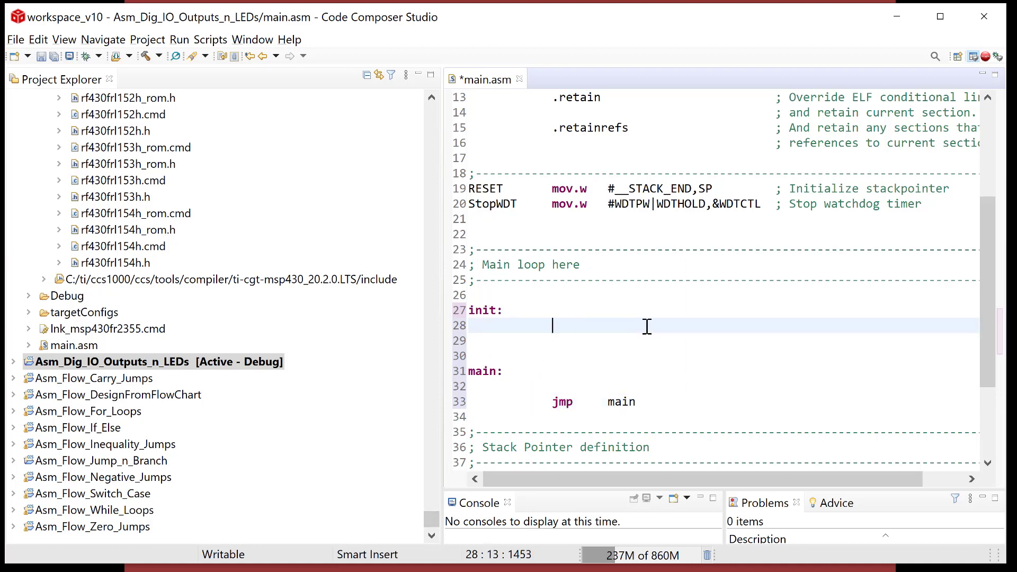
Write the comment '; set P1DIR(0) to OUTPUT' on the line under init:.
type("; set P")
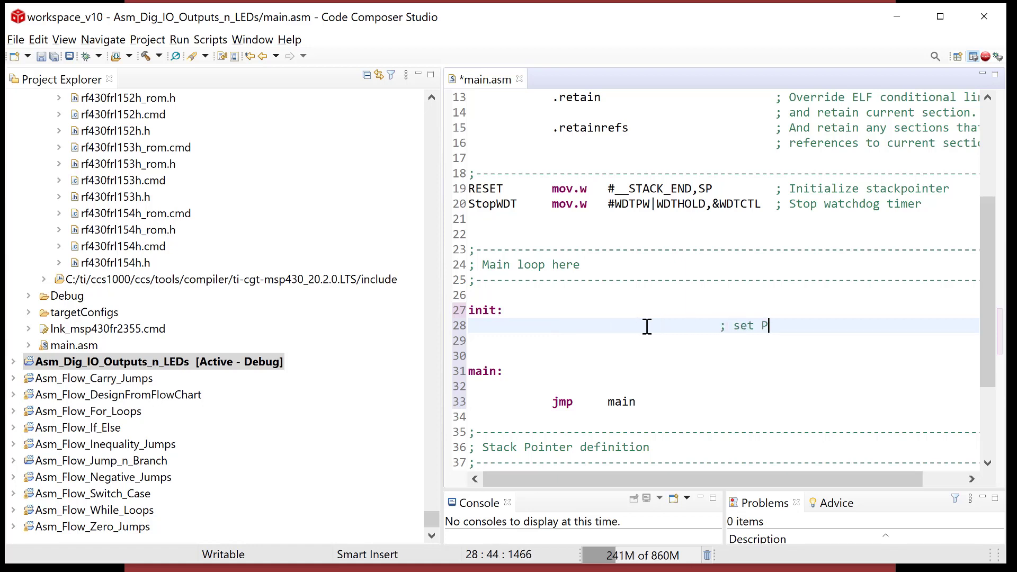
type("1DI")
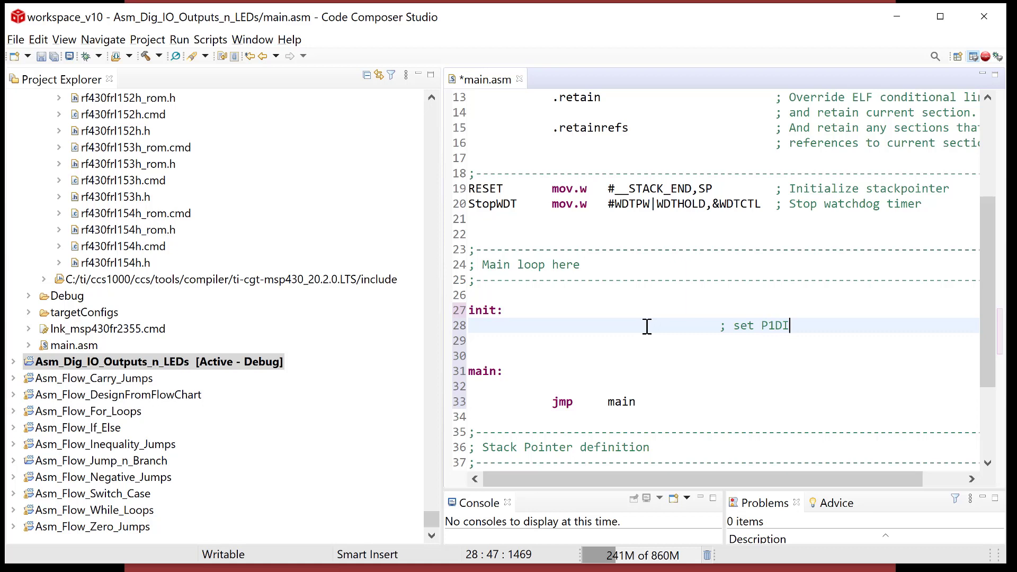
type("R(")
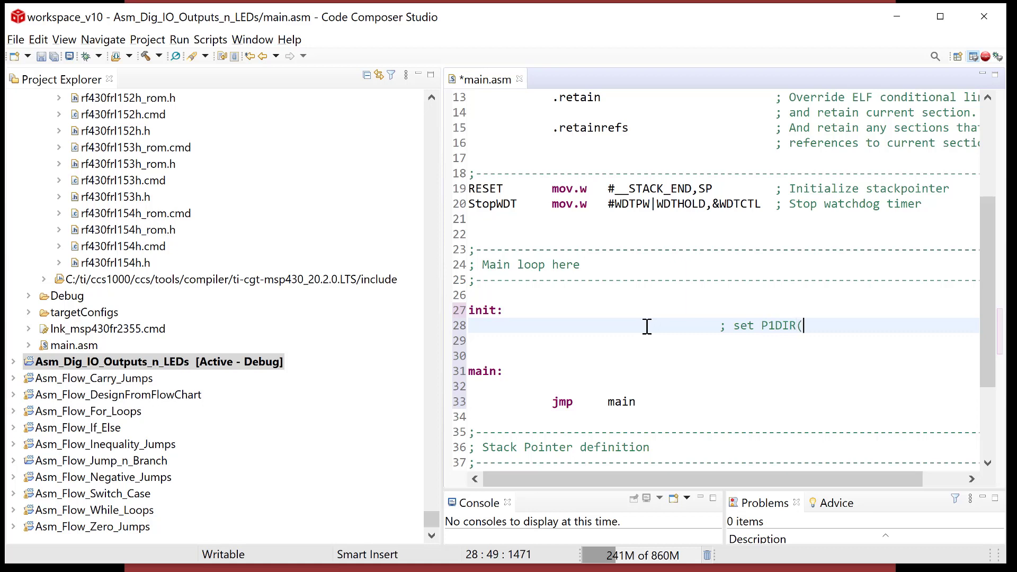
type("00")
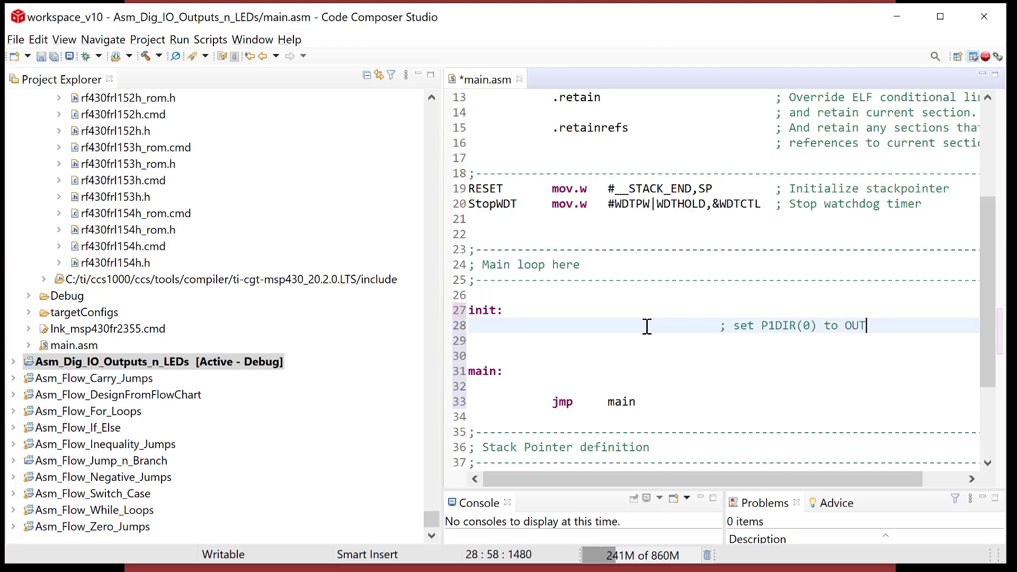
type("PUT")
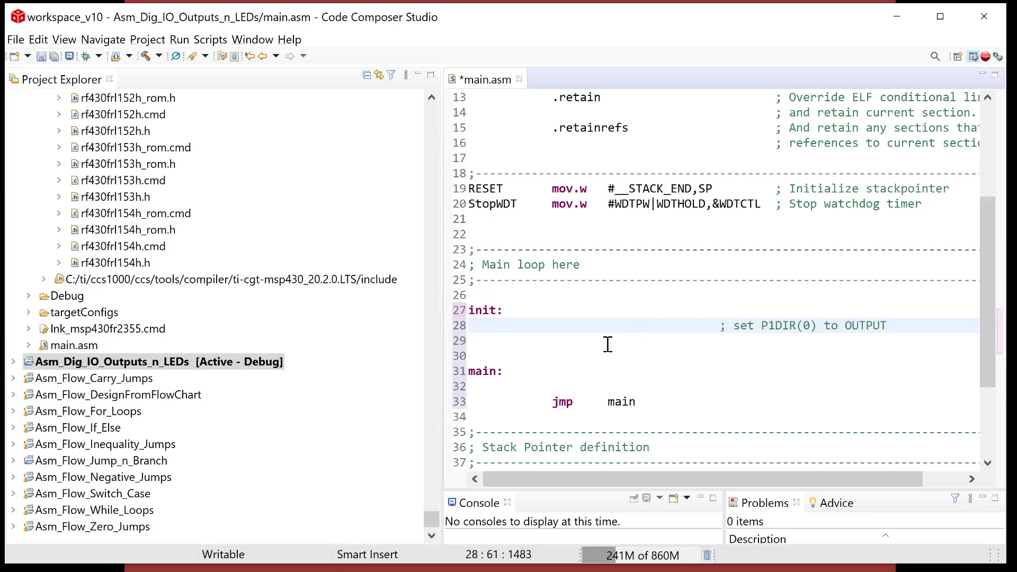
Insert bis.b #00000001b, &P1DIR before the comment and highlight the P1DIR name.
left_click(551, 325)
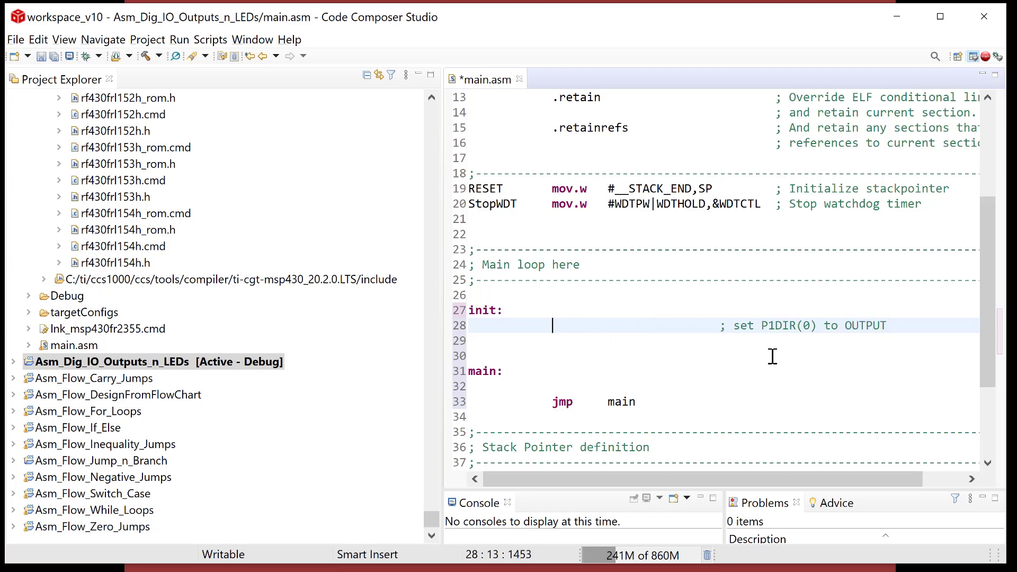
type("bis.")
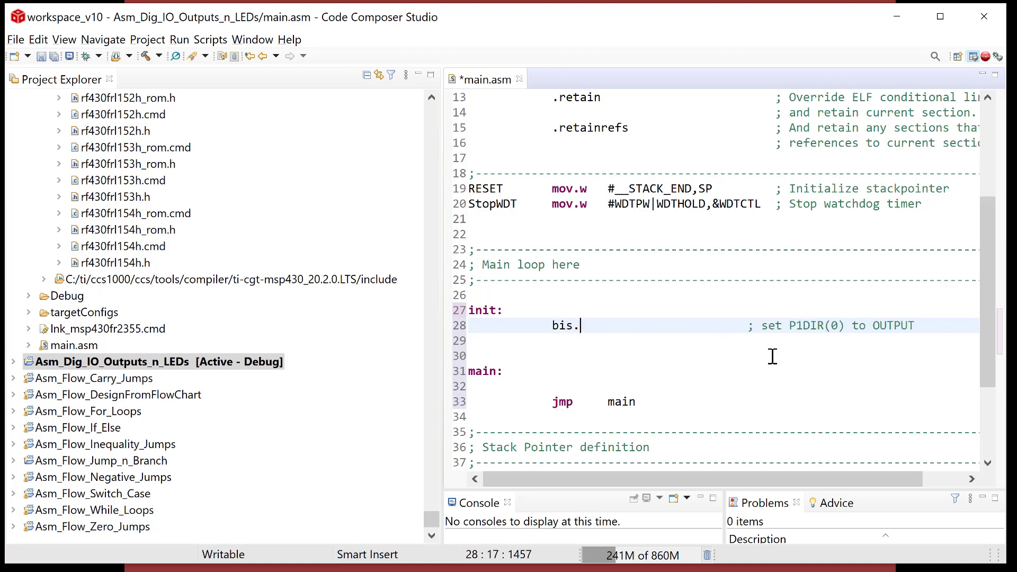
type("b")
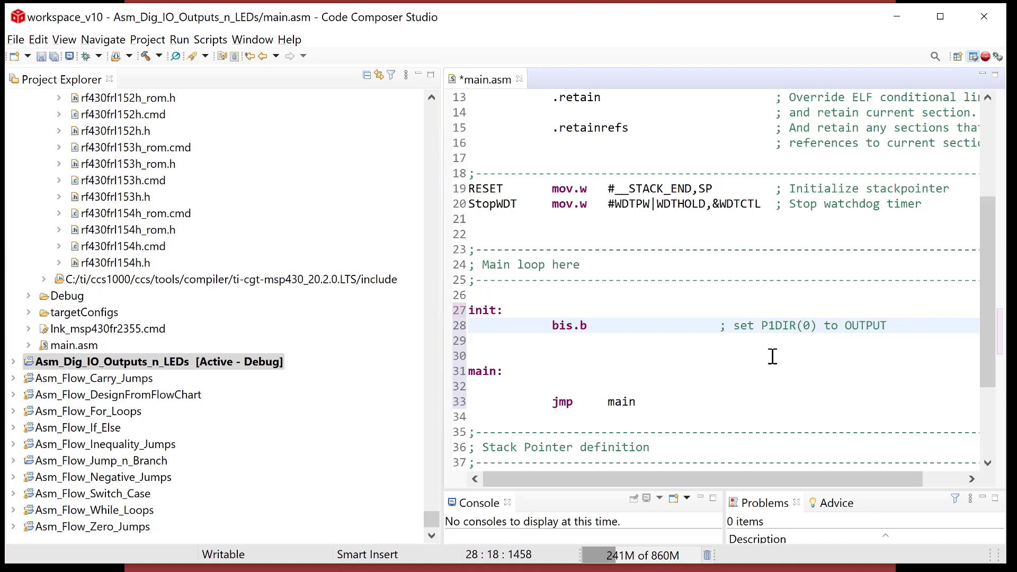
left_click(587, 325)
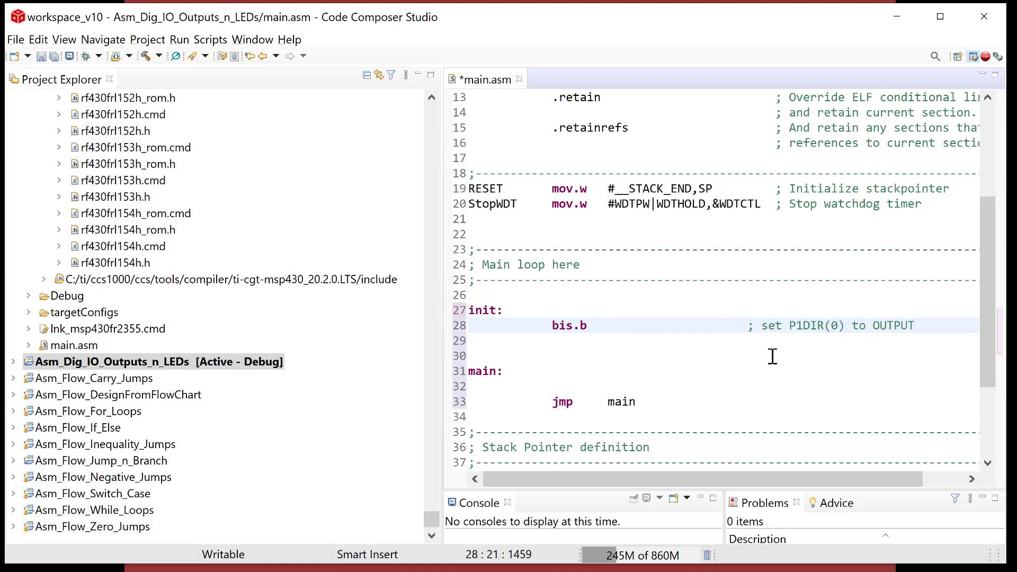
type("#")
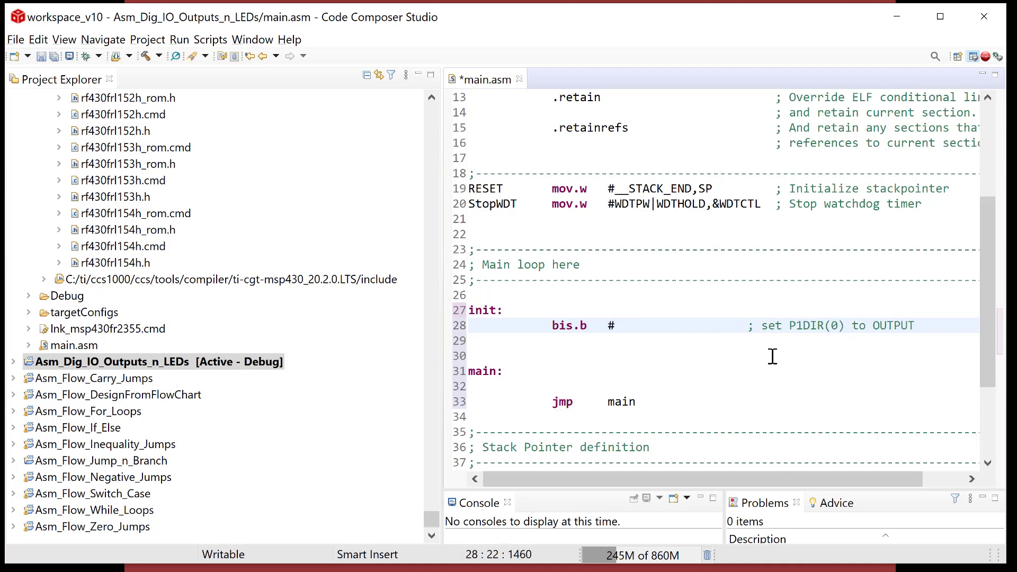
type("00000001b")
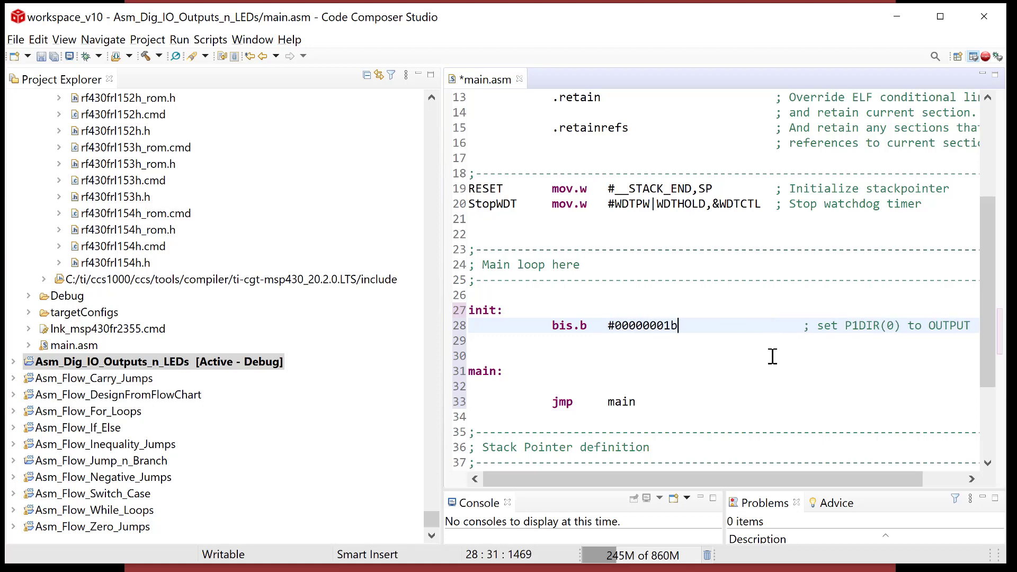
type(", &")
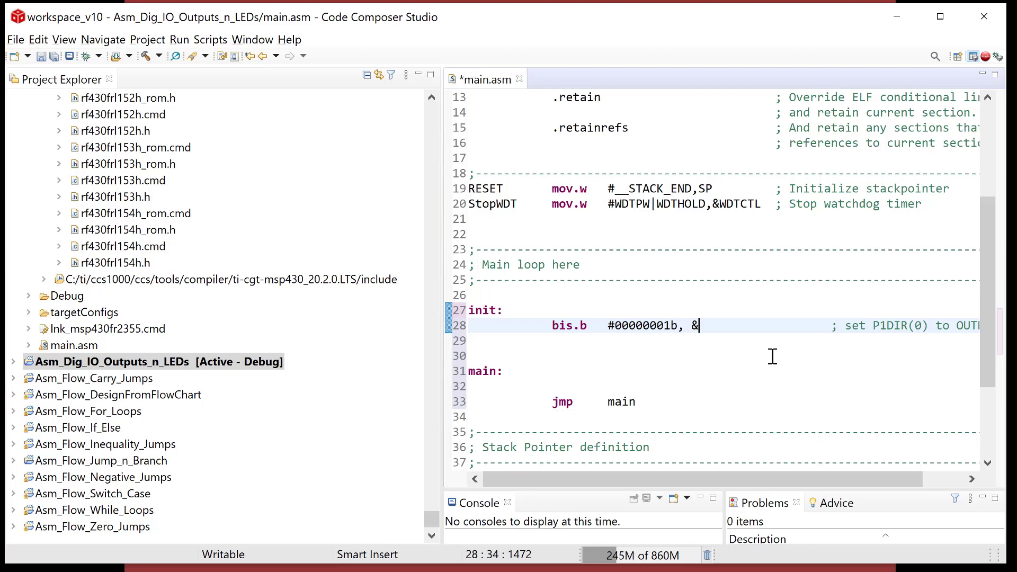
type("P")
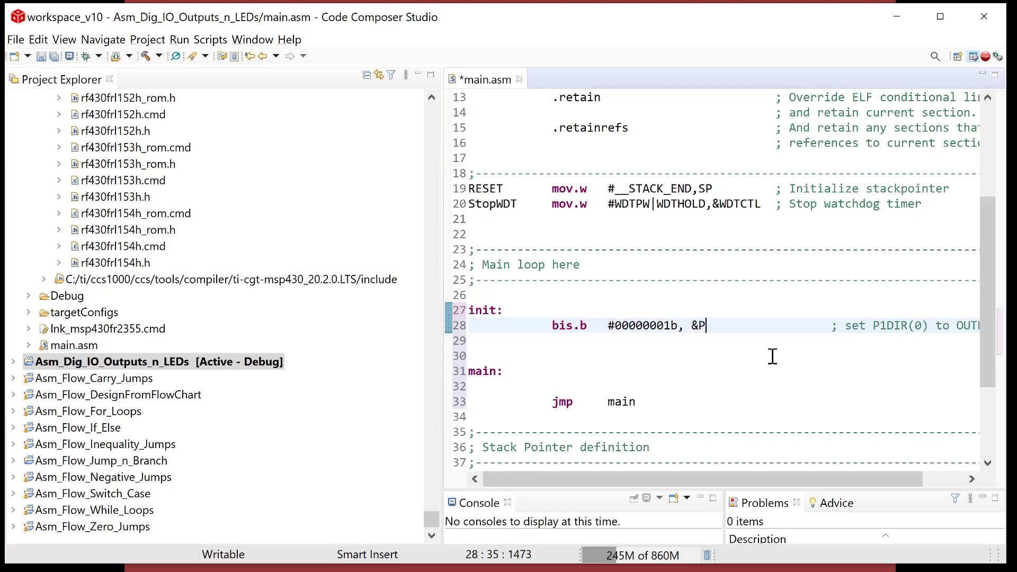
type("1DIR")
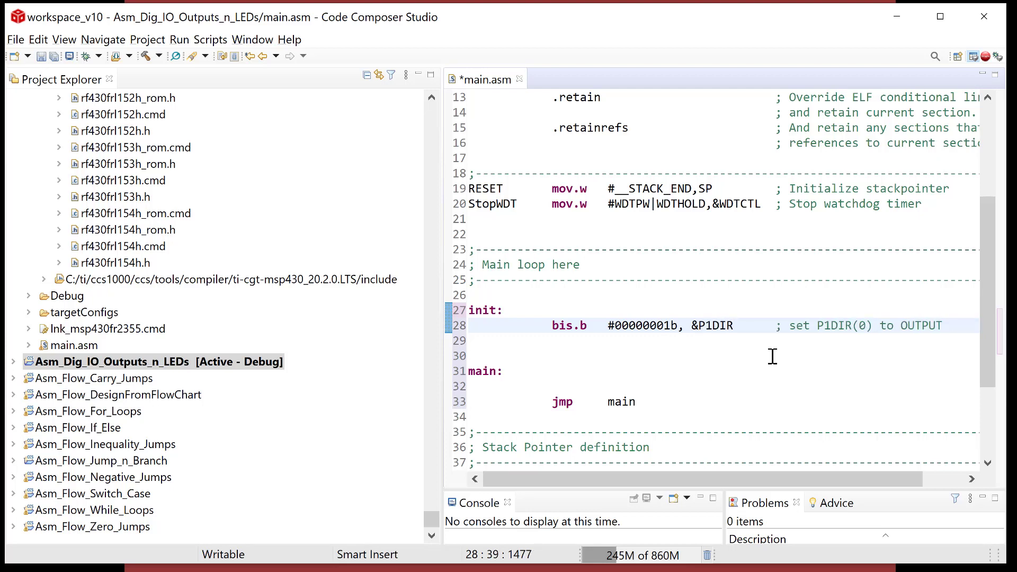
left_click(733, 324)
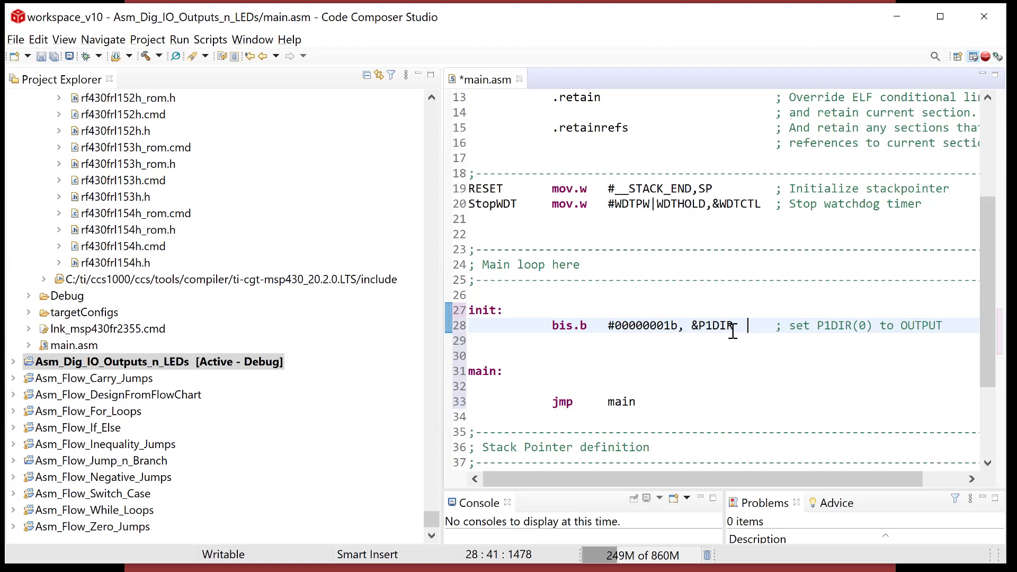
double_click(710, 325)
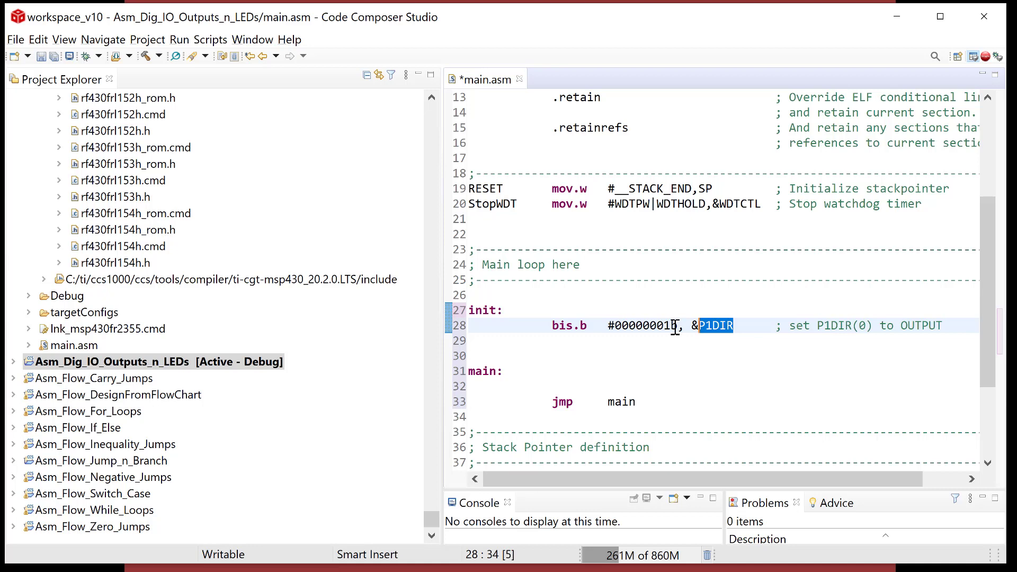
Replace the binary constant so the line reads bis.b #BIT0, &P1DIR, and highlight BIT0.
left_click(473, 340)
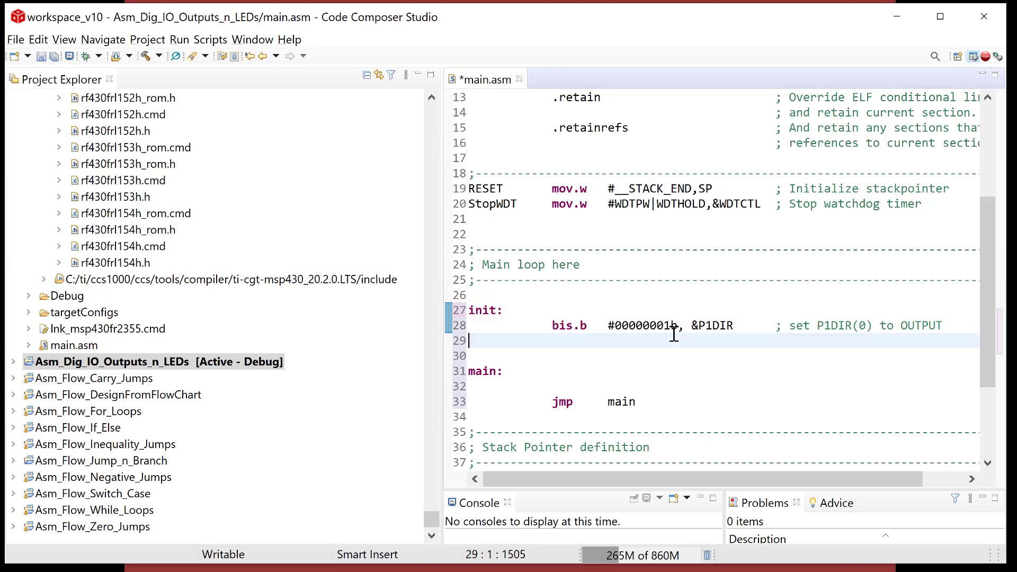
left_click(676, 325)
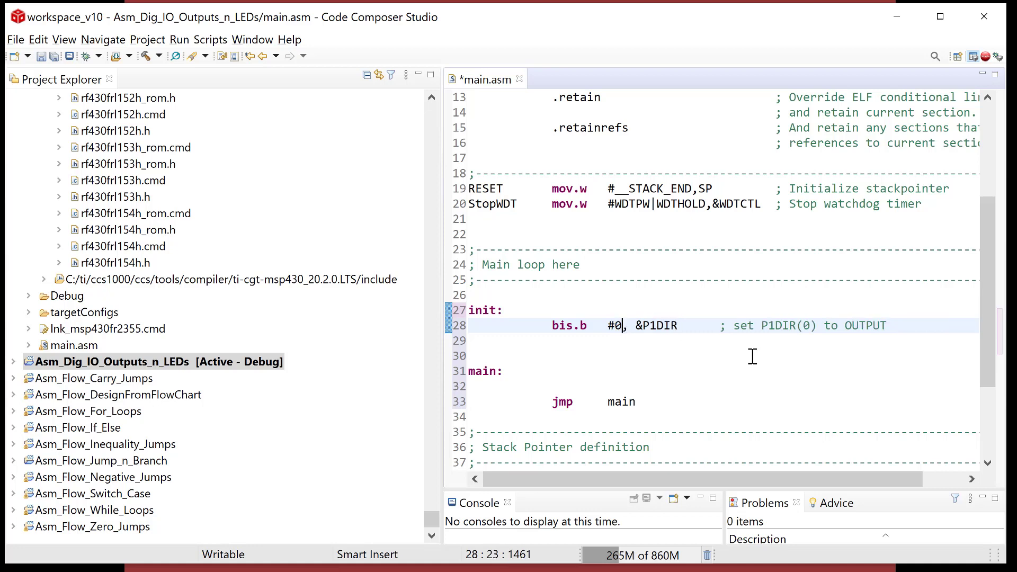
type("1h")
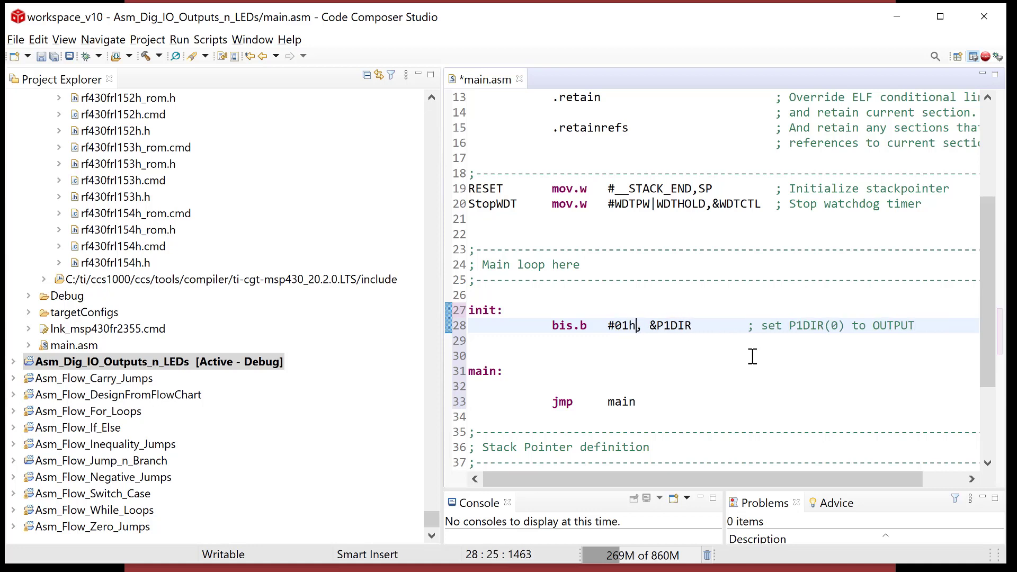
type("#BIT")
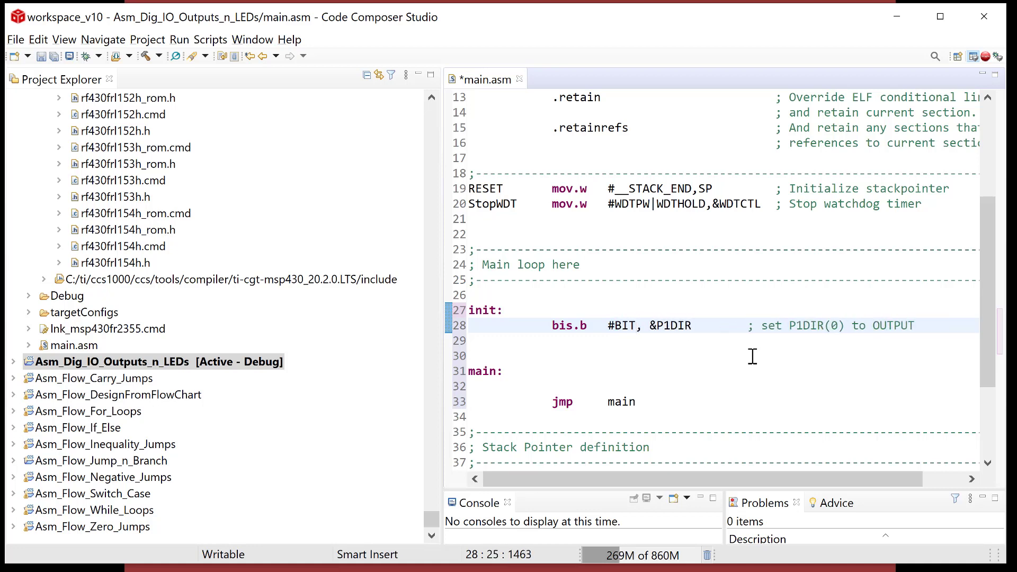
type("0")
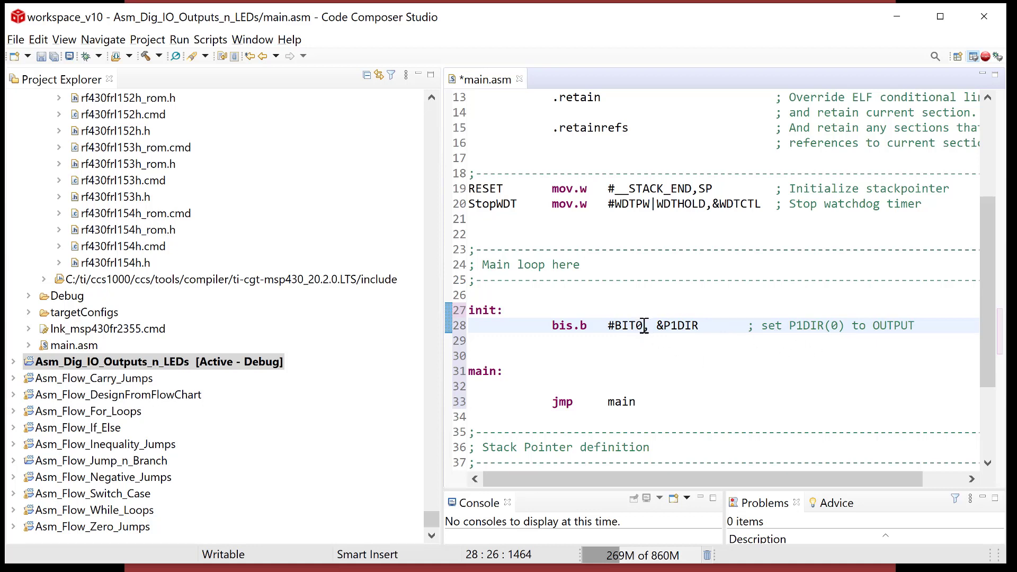
double_click(629, 325)
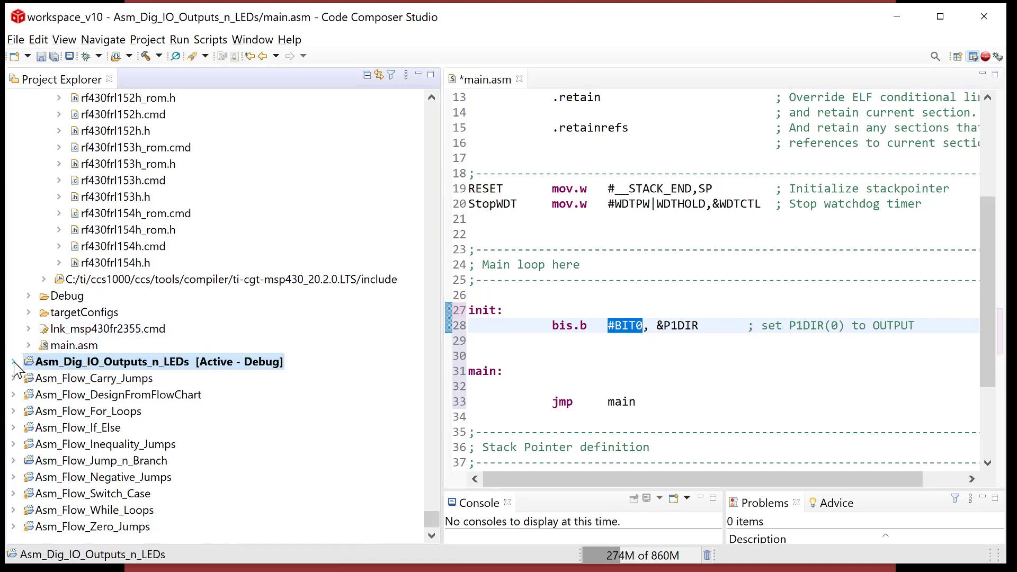
Expand the project's Includes and msp430 include folder and pick msp430fr2353.h.
left_click(14, 362)
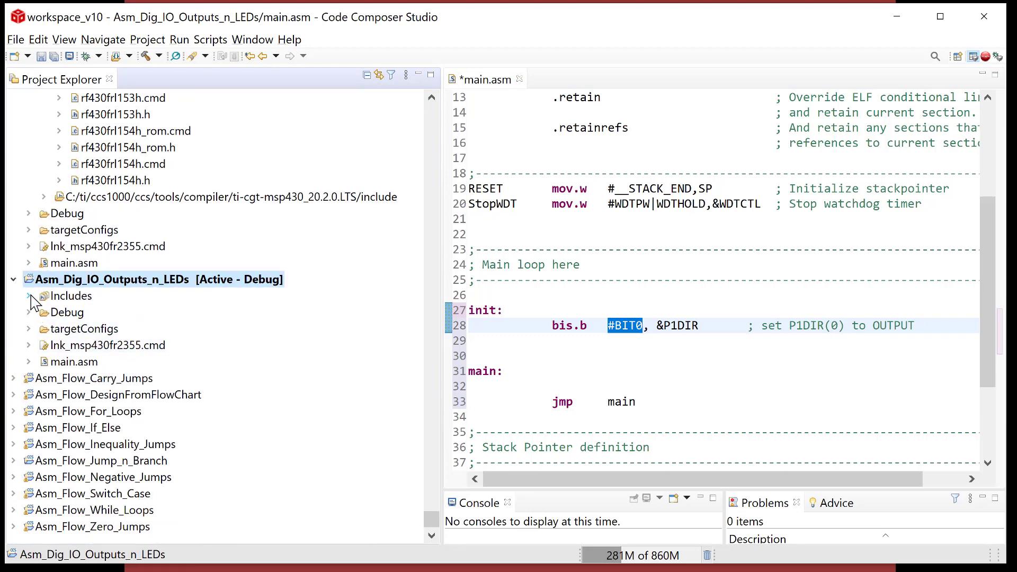
left_click(29, 296)
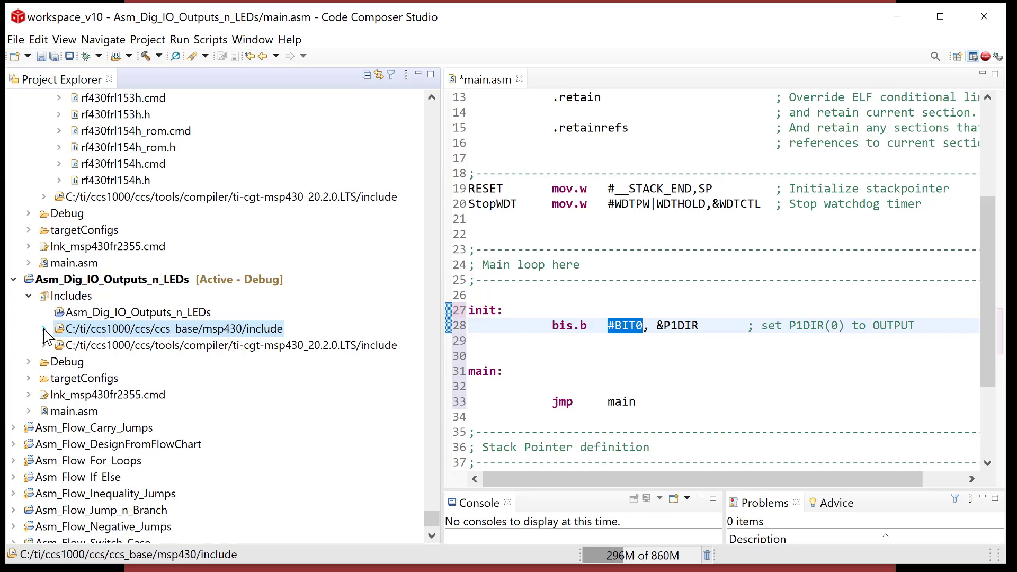
left_click(46, 328)
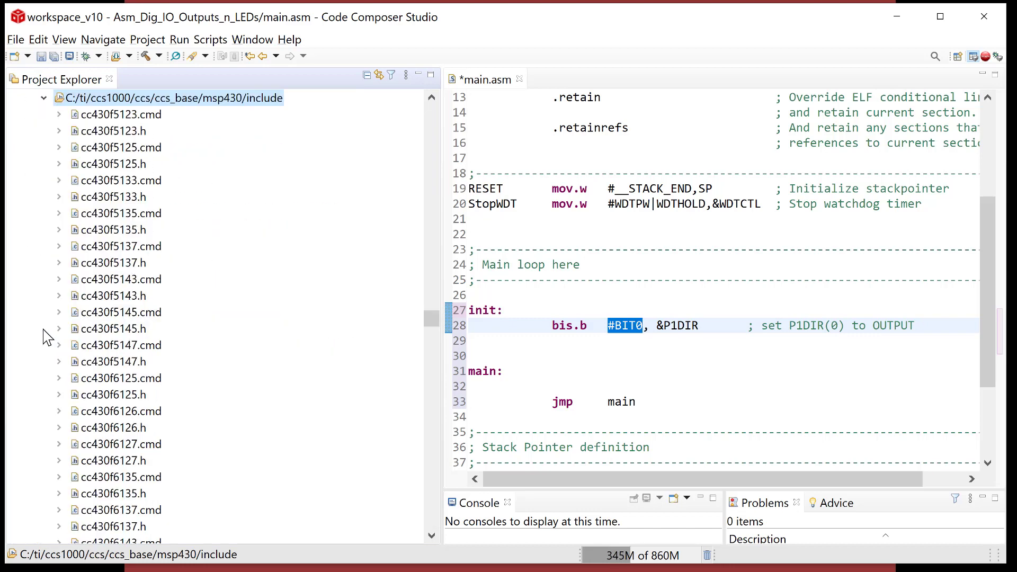
scroll("down", 3)
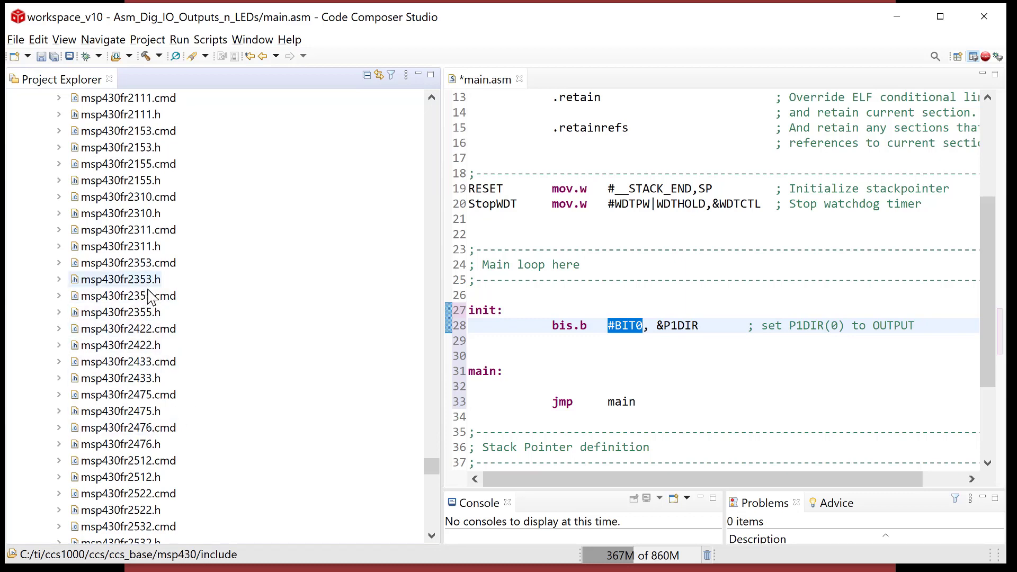
left_click(123, 279)
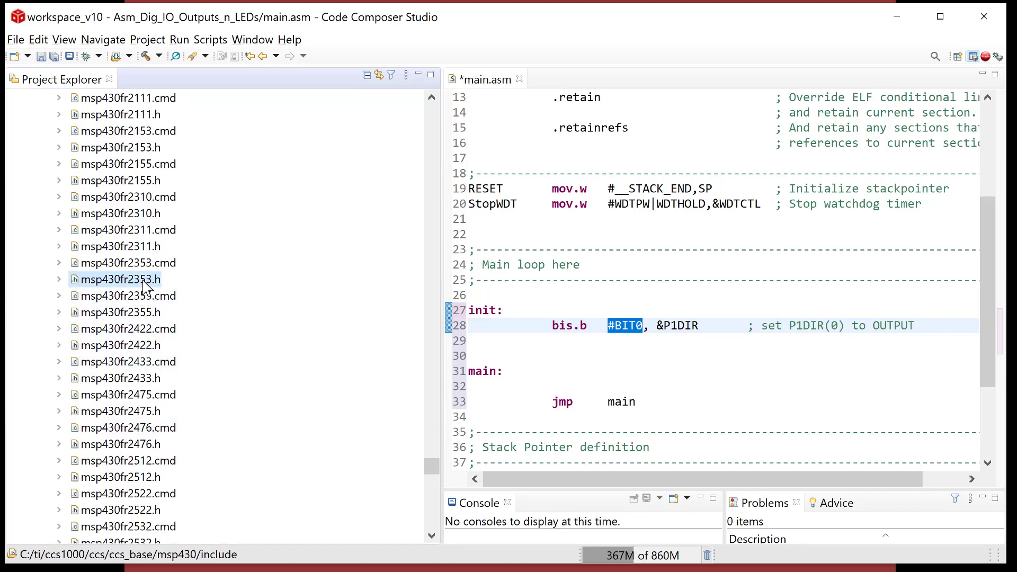
double_click(120, 279)
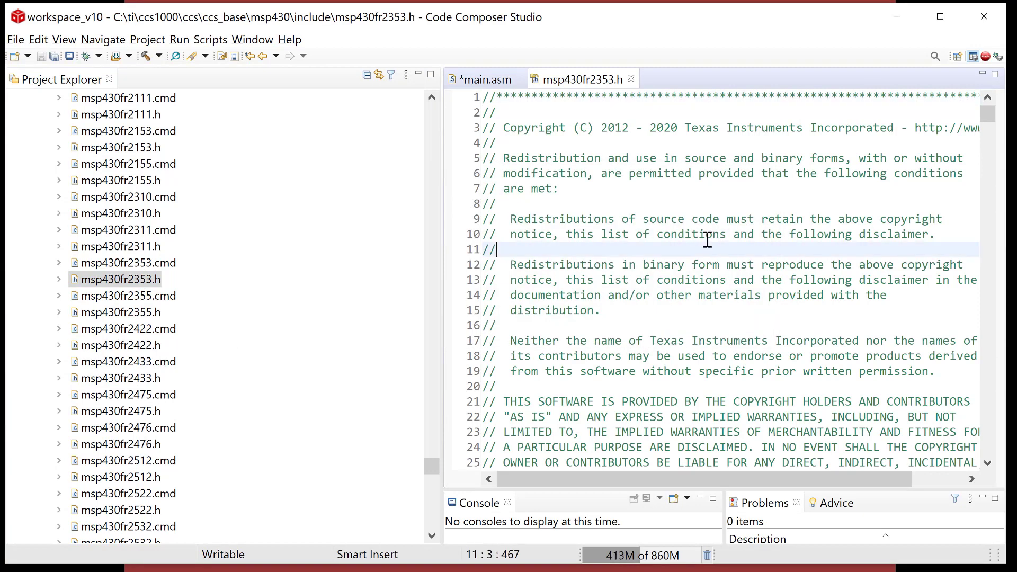
key("ctrl+f")
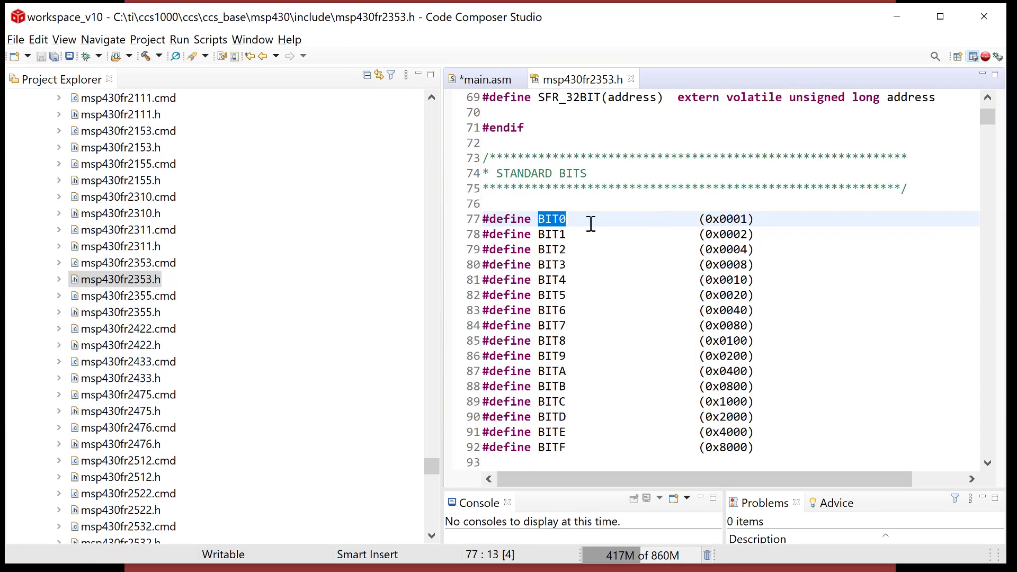
double_click(724, 219)
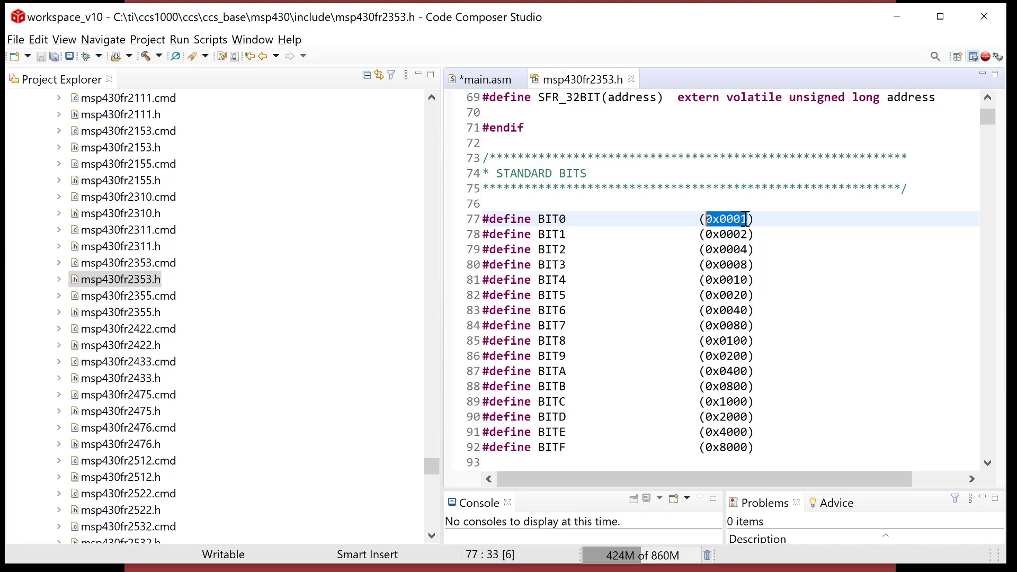
mouse_move(615, 66)
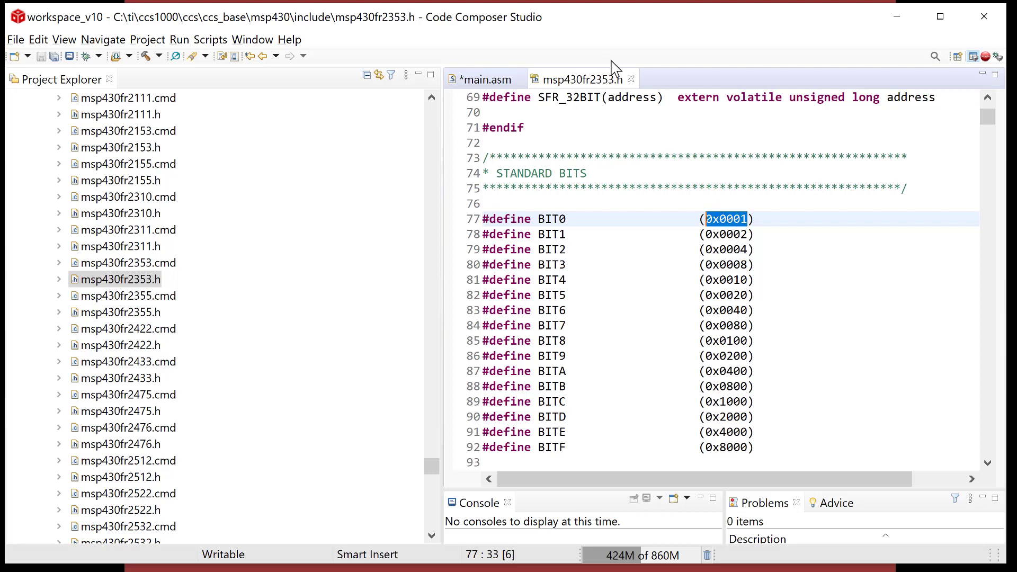
left_click(480, 78)
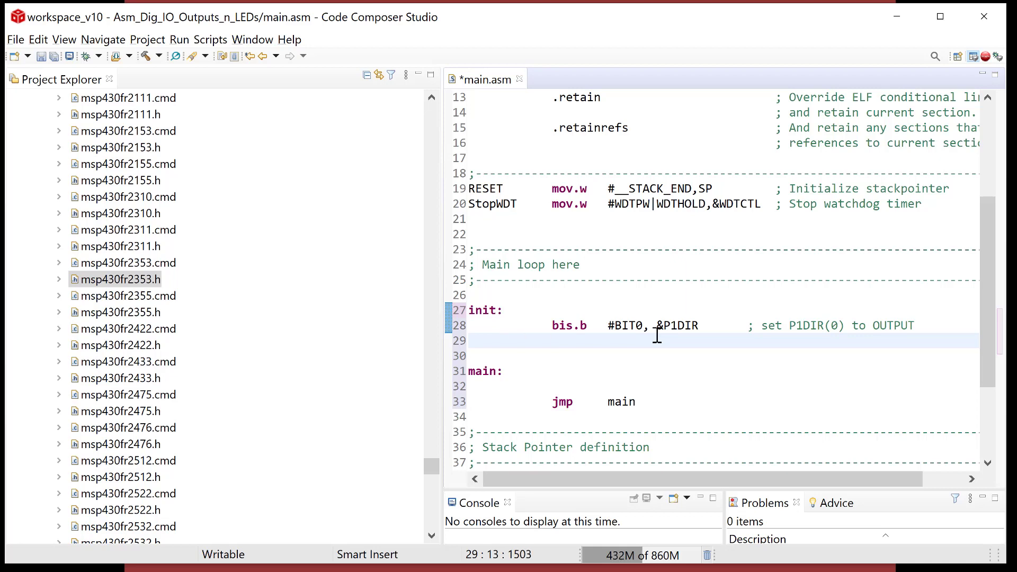
Add bic.b #LOCKLPM5, &PM5CTL0 below the P1DIR line under init:.
left_click(552, 340)
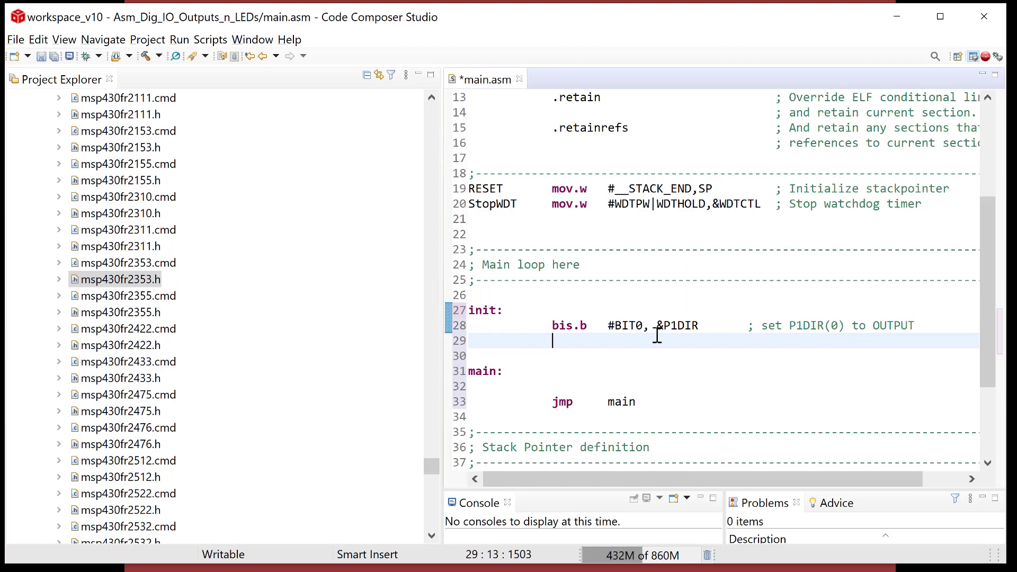
type("bic.")
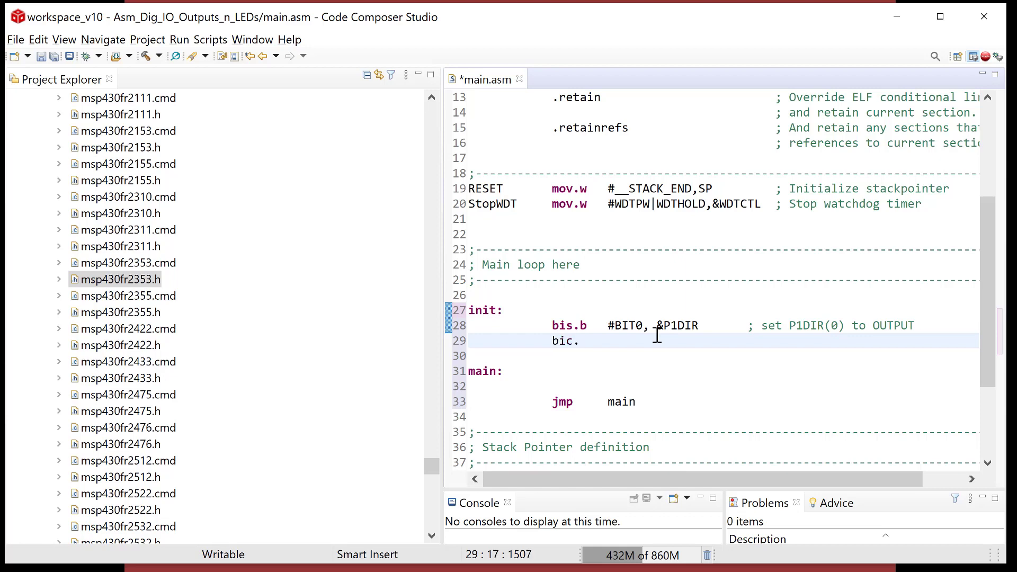
type(".b")
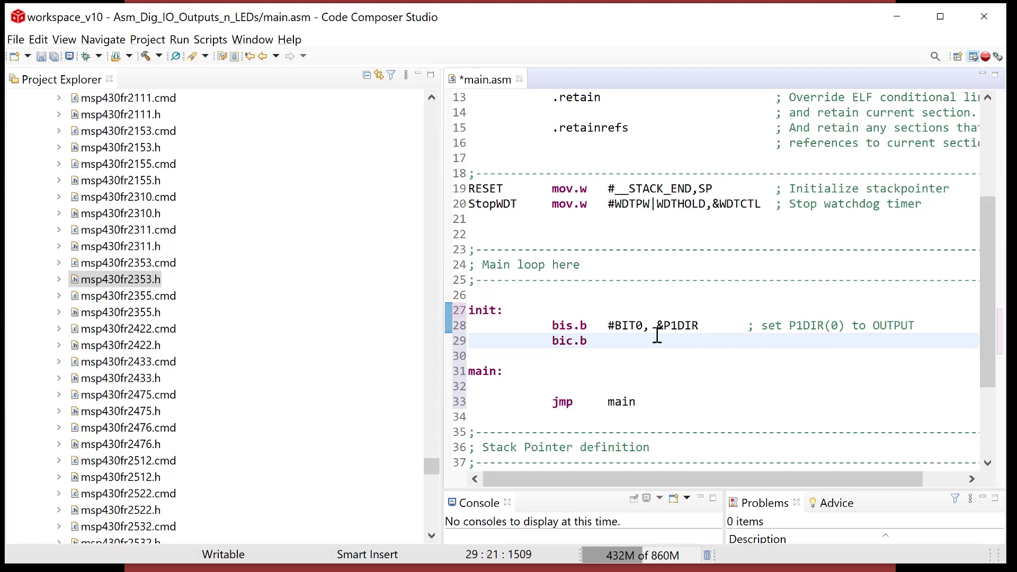
type("#LOCKL")
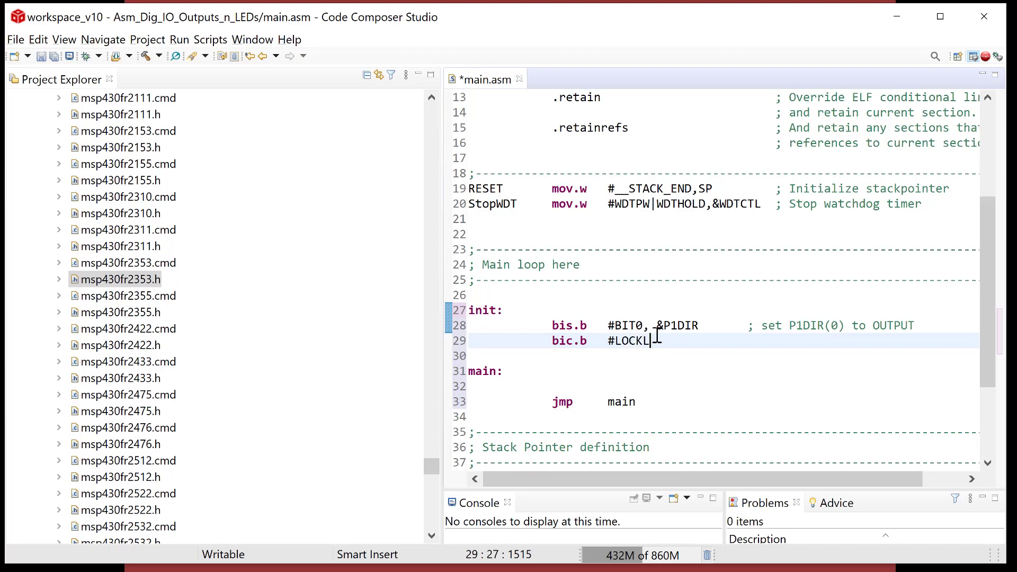
type("PM5,")
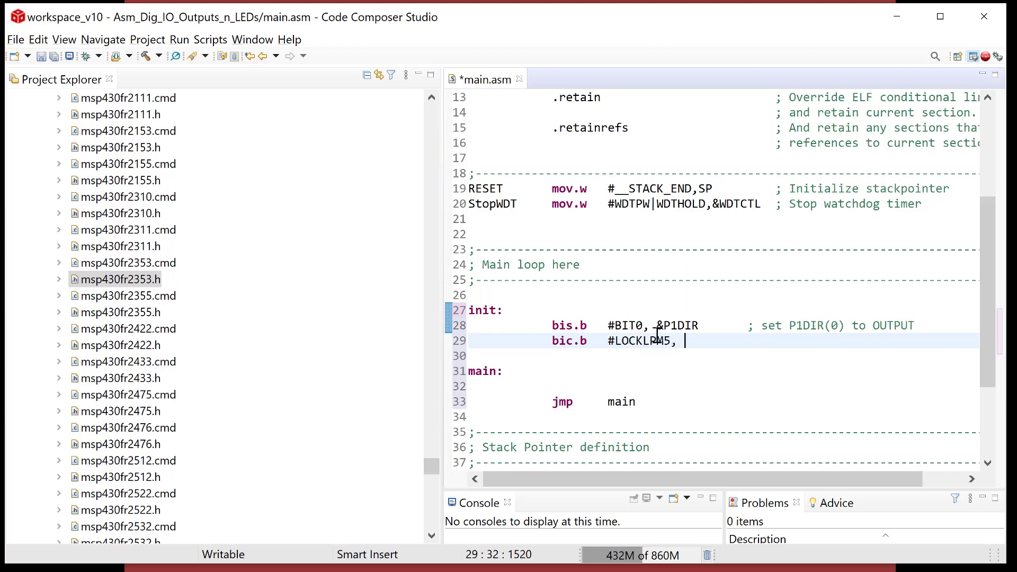
type("&")
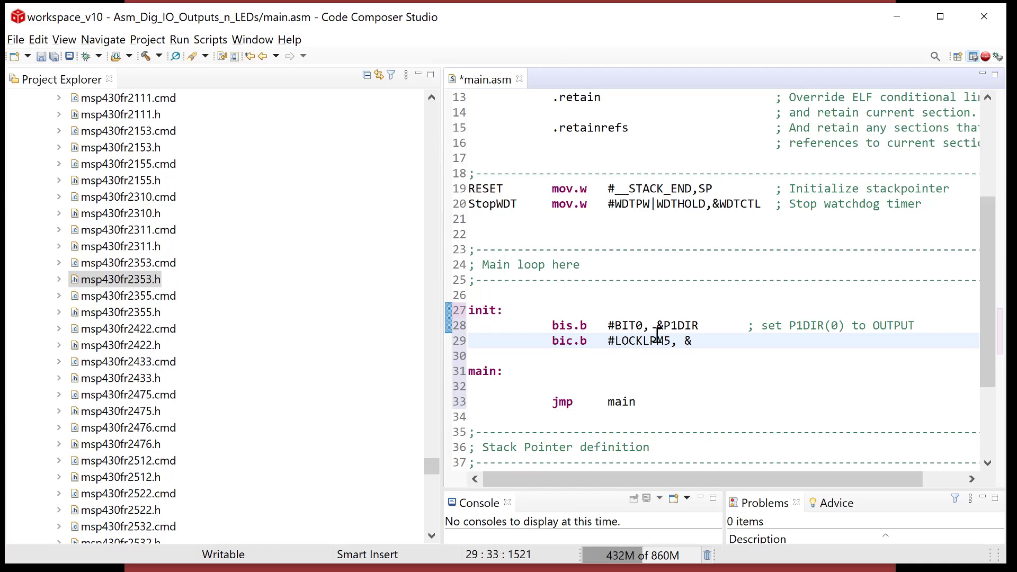
type("PM5CTL")
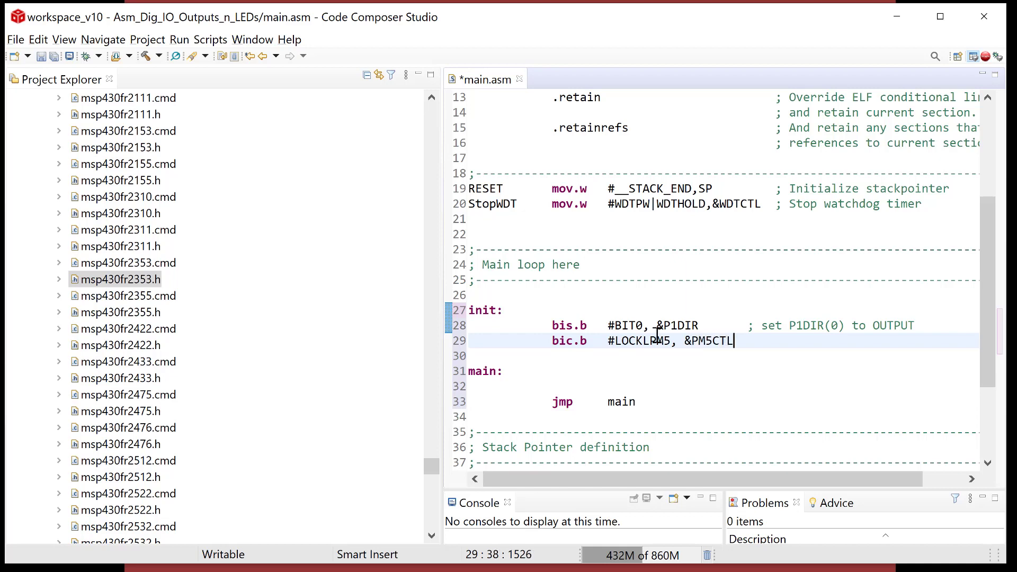
type("0")
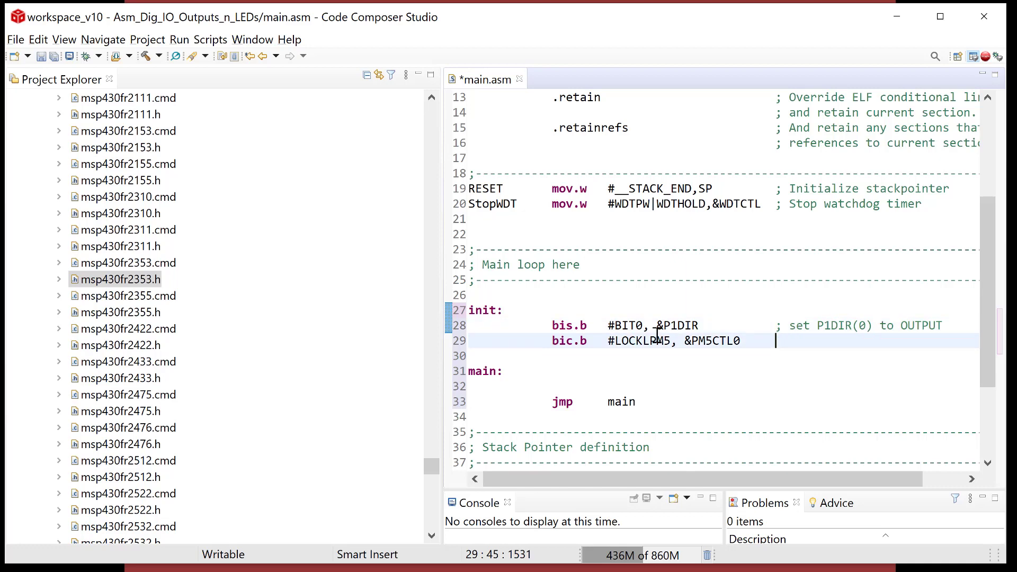
Comment the LOCKLPM5 line as '; Turn on Digital I/O'.
type(";")
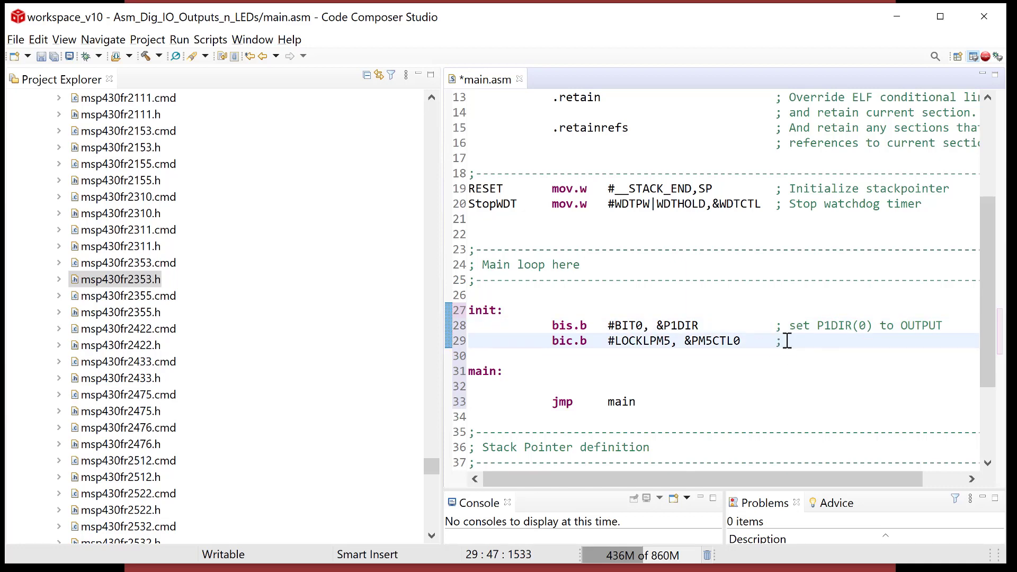
type("takes")
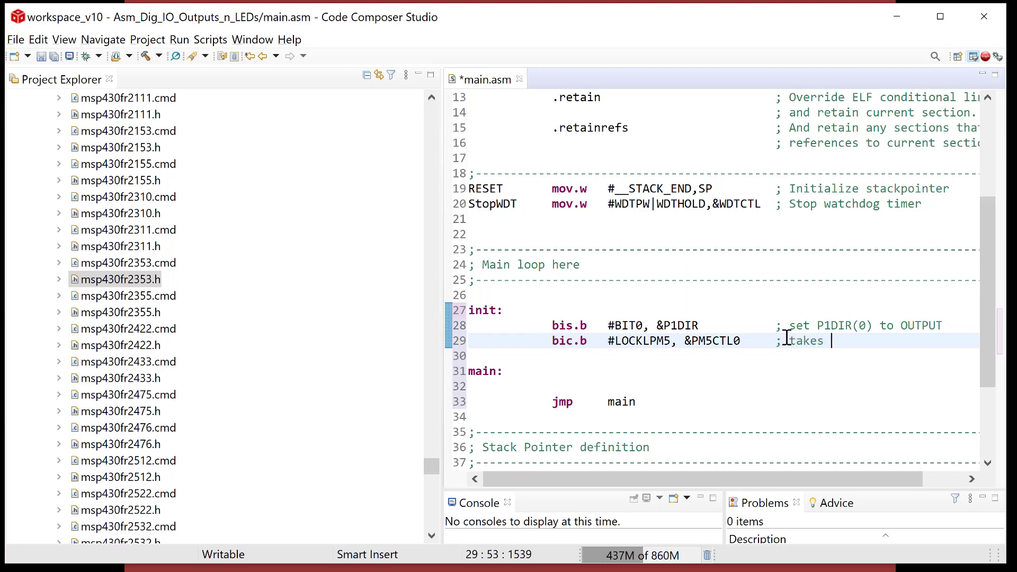
type("I/O system")
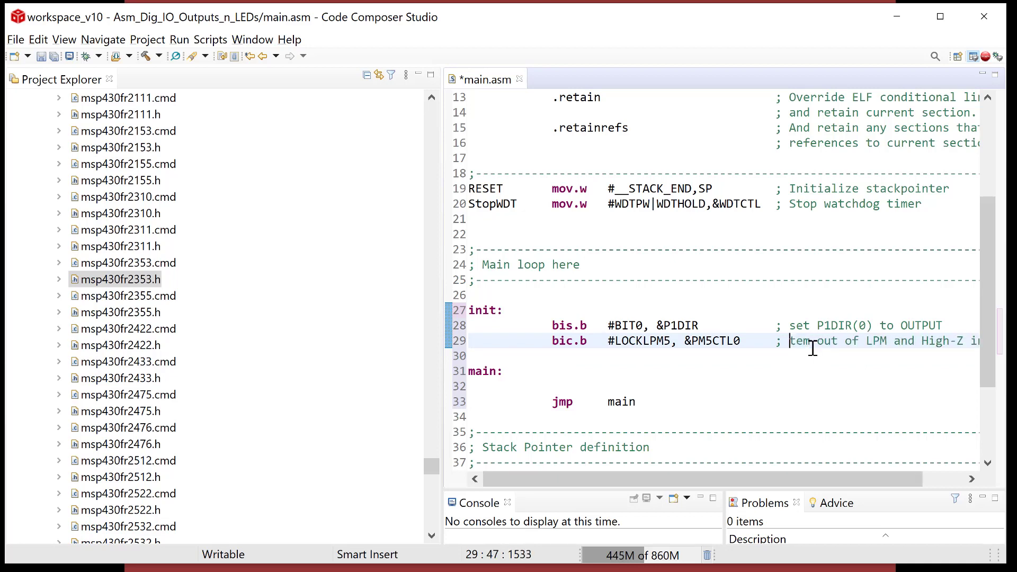
type("inputs")
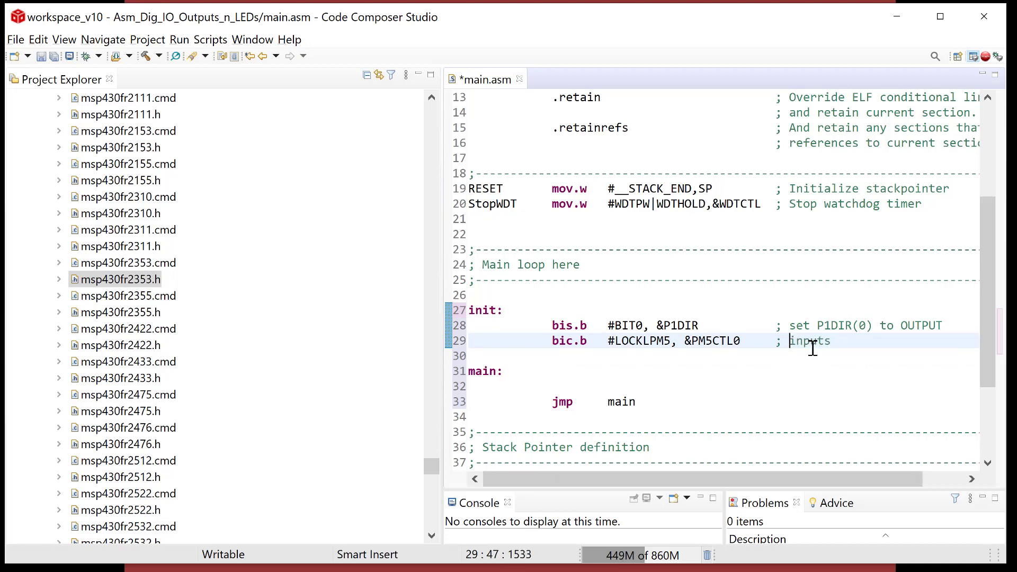
type("Turn")
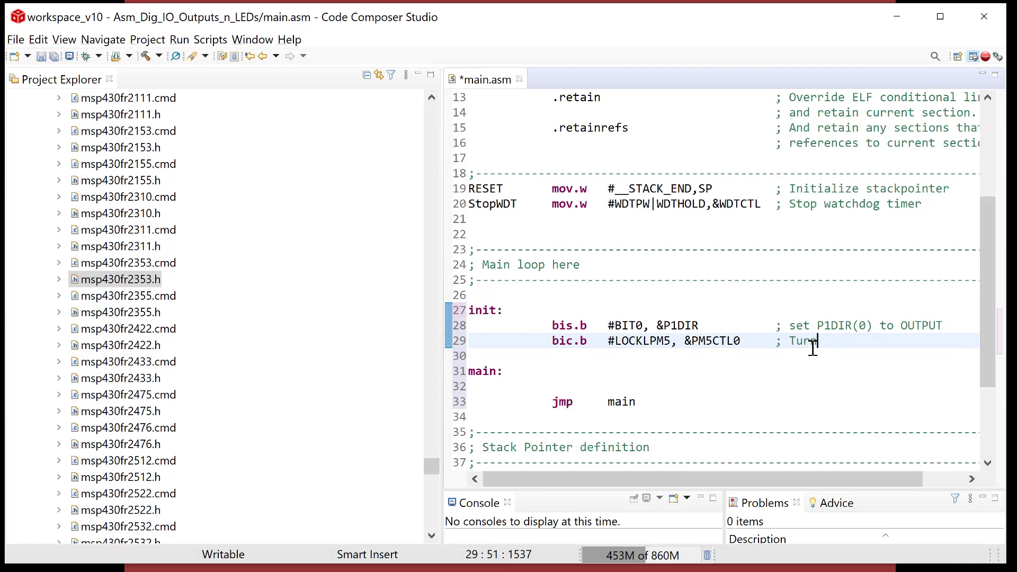
type("on Digital I/")
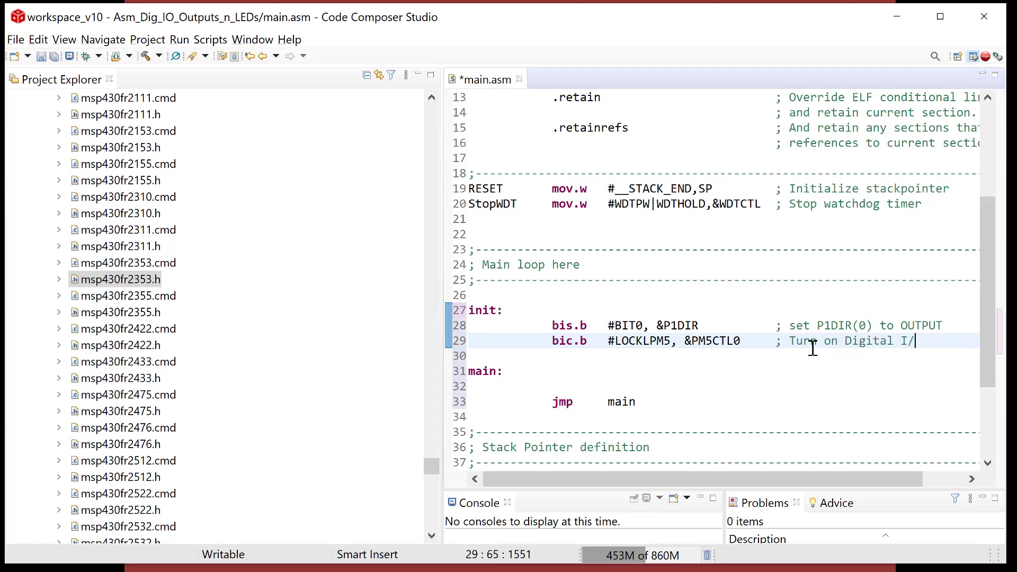
Under main: write bis.b #BIT0, &P1OUT with comment '; turn on LED1 (P1.0)'.
left_click(677, 370)
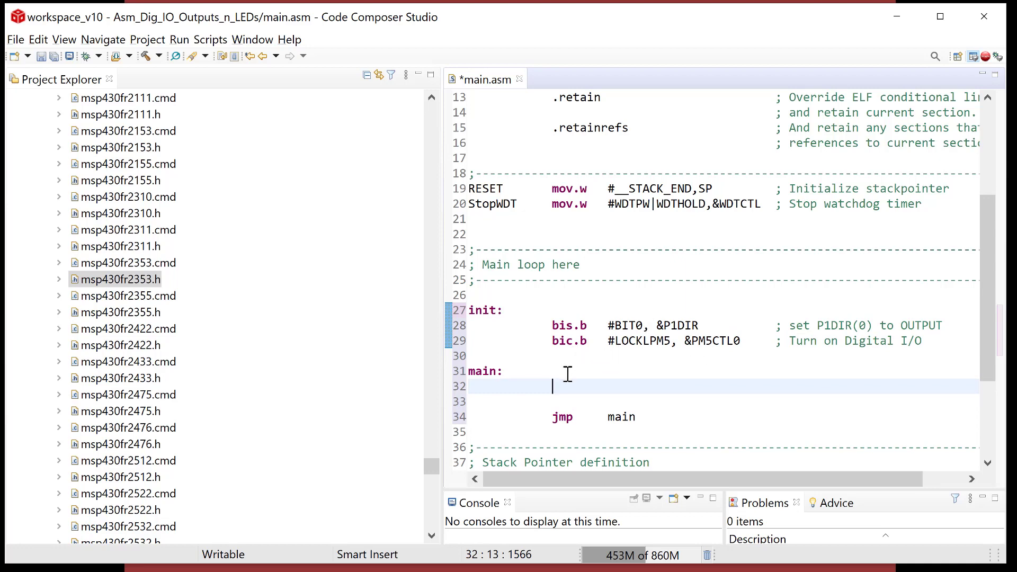
mouse_move(582, 361)
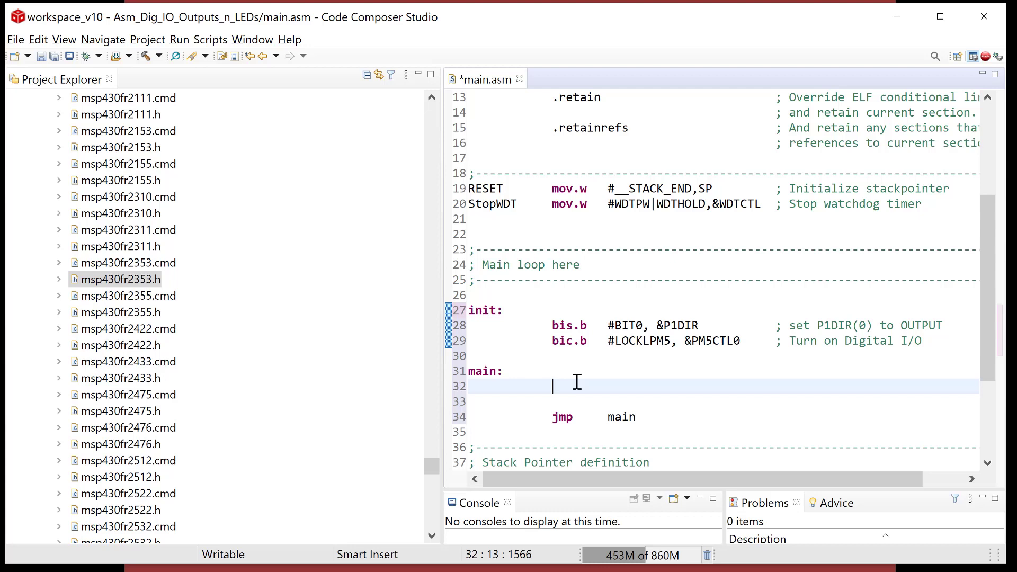
type("bis.")
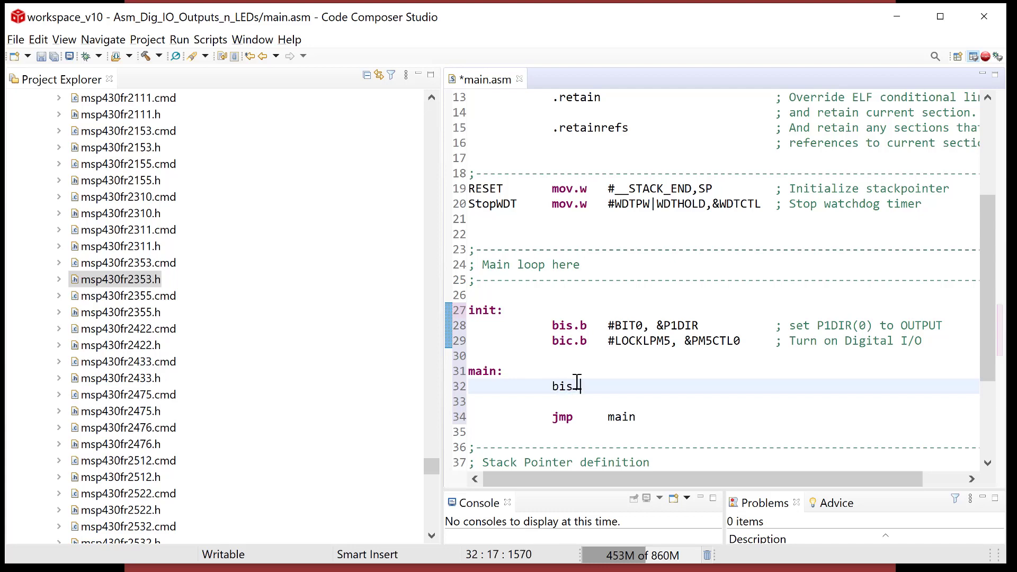
type(".b")
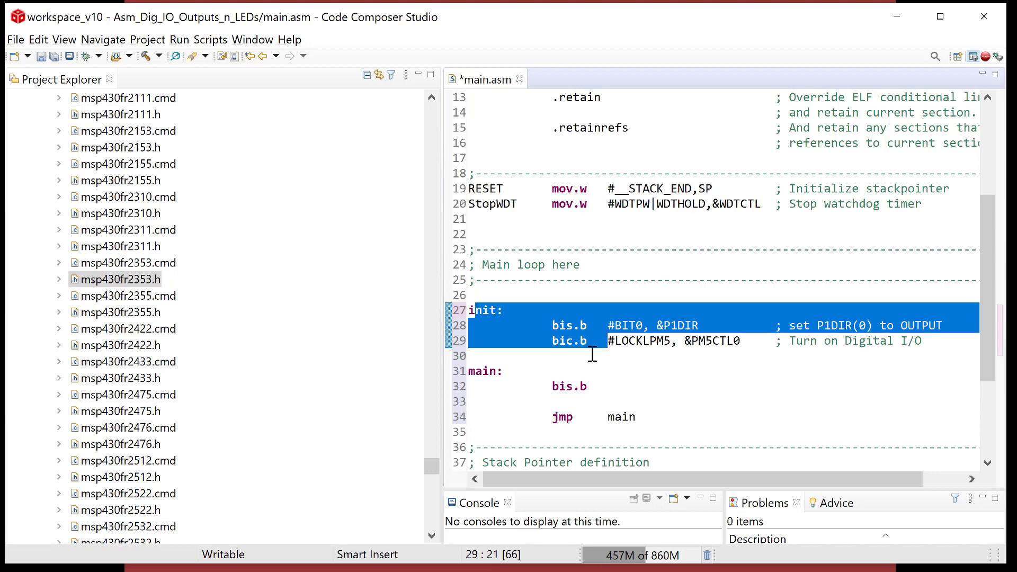
left_click(609, 386)
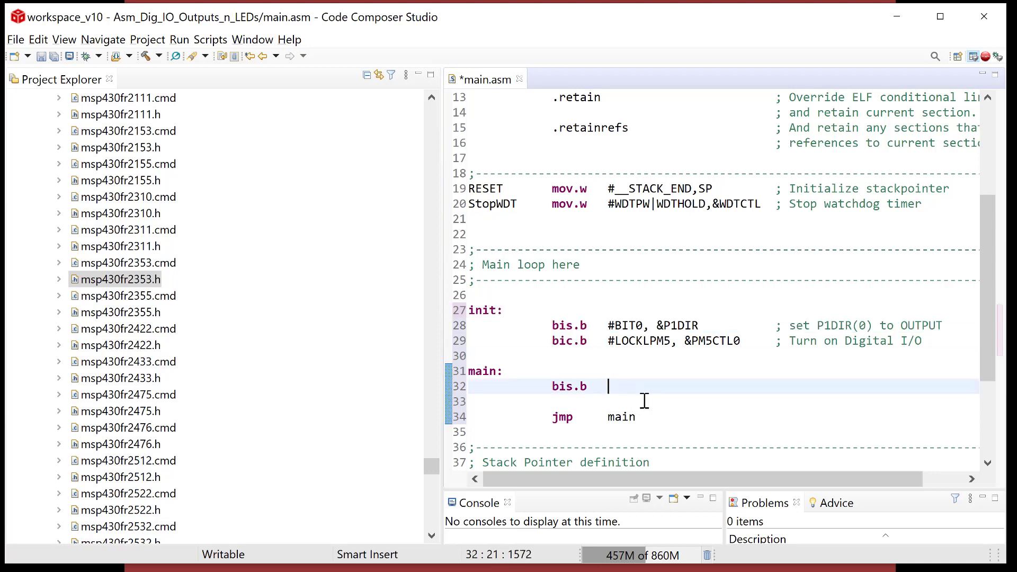
type("#BIT")
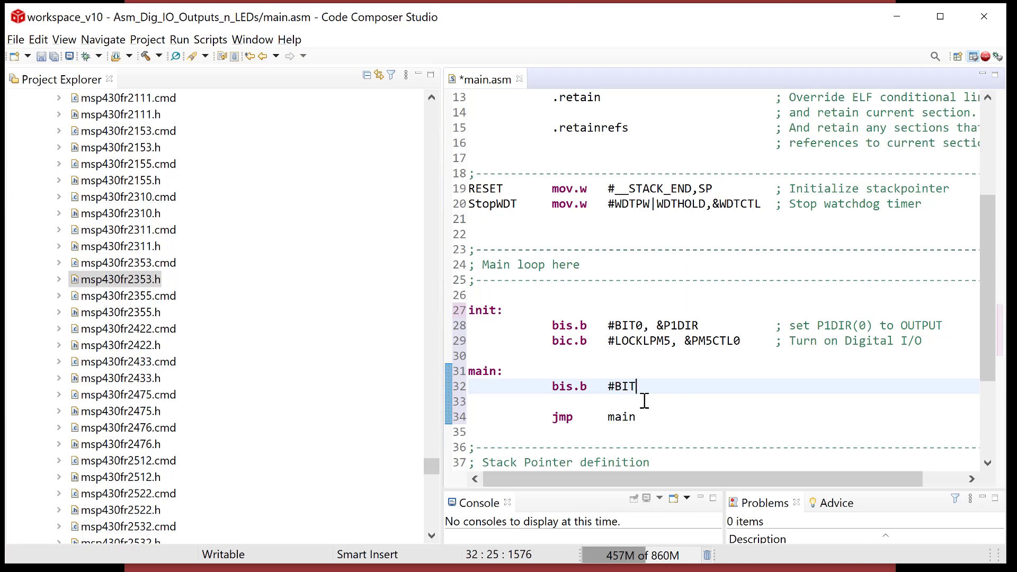
type("0")
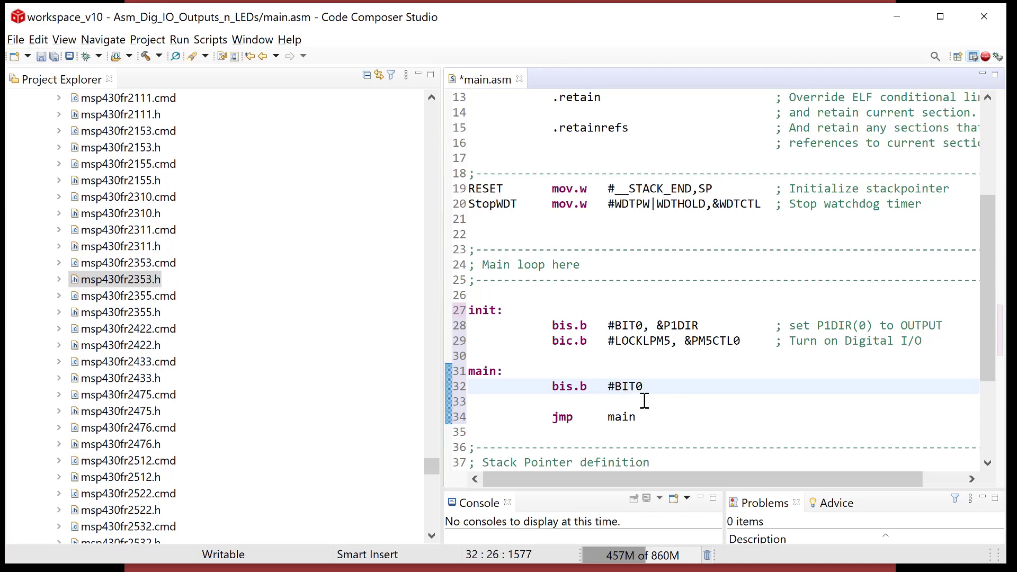
type(",")
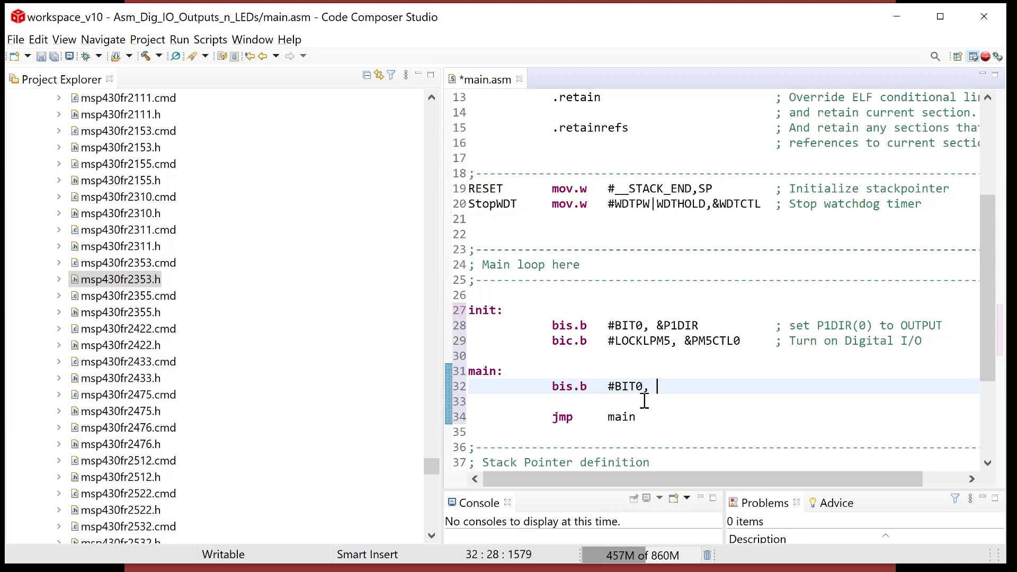
type("&P")
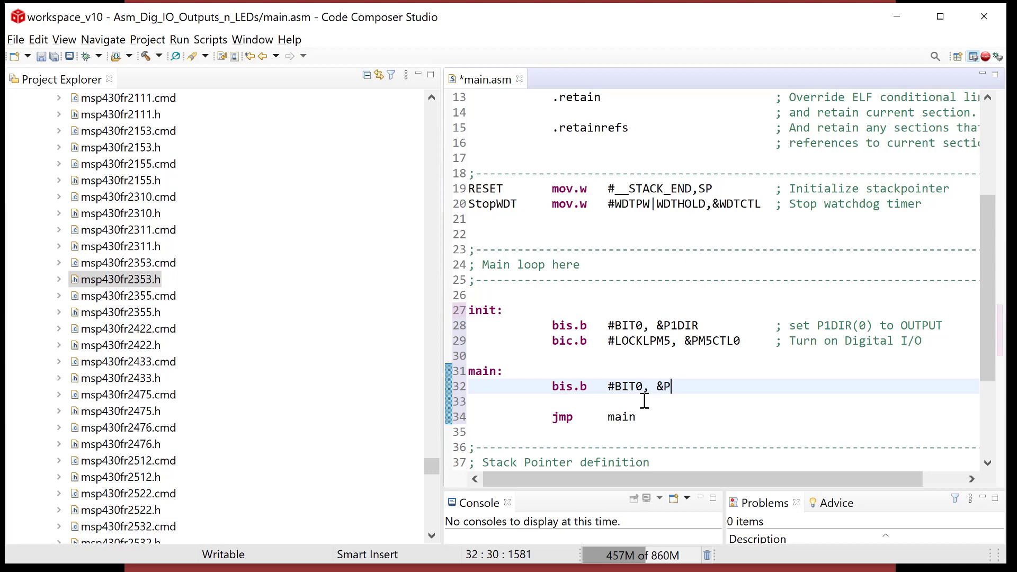
type("1OUT")
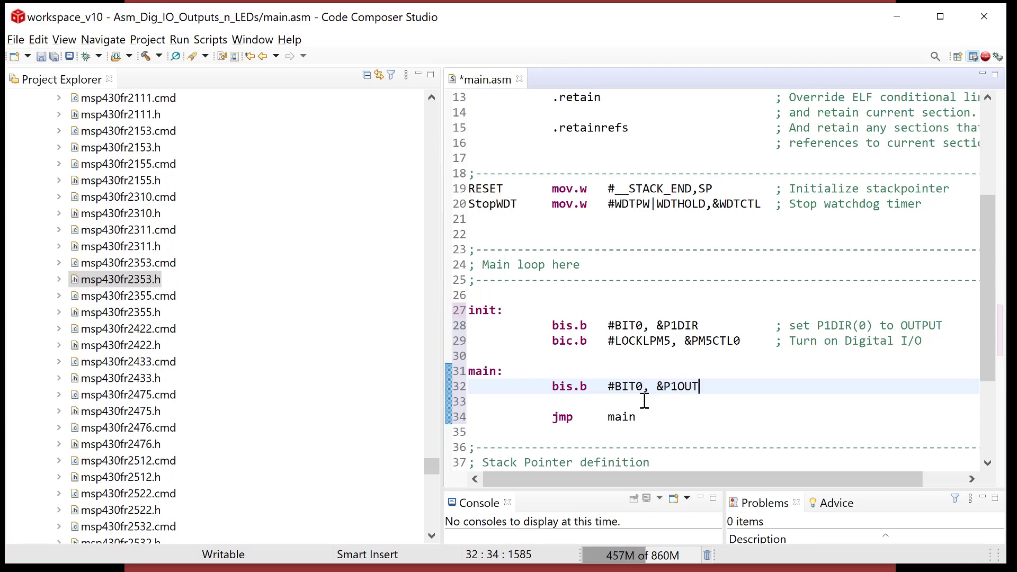
type("; tu")
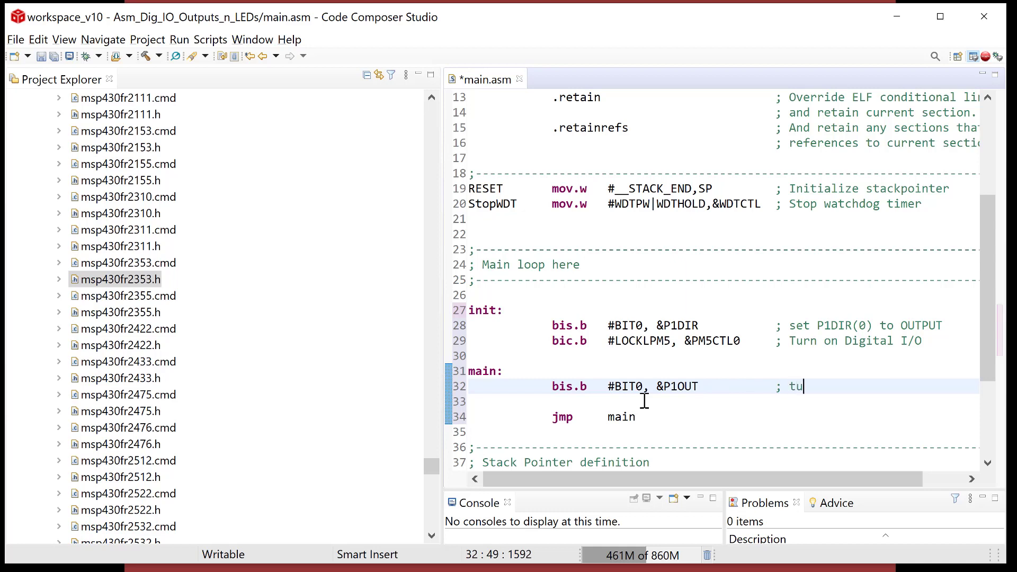
type("rn on LED1 (")
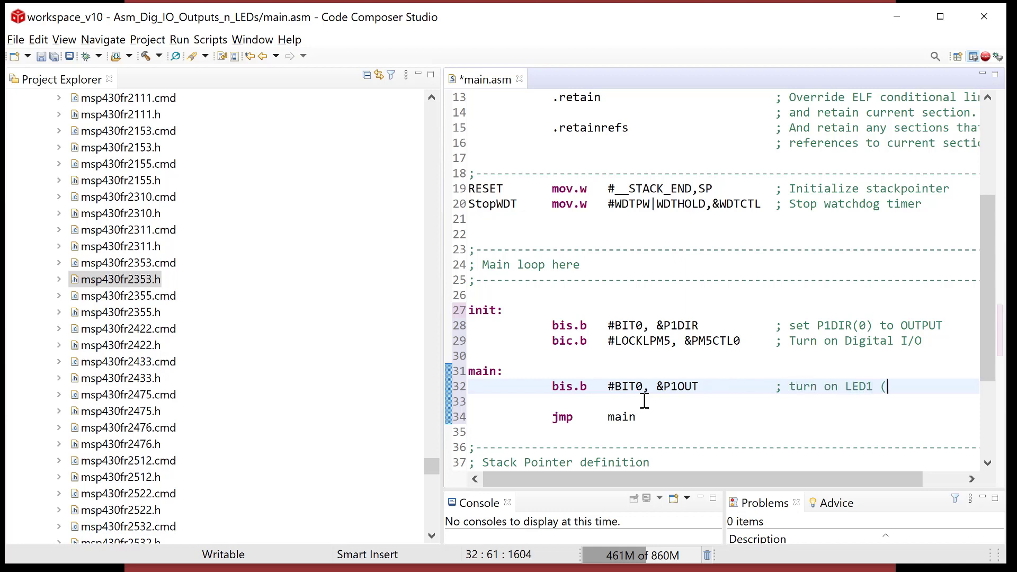
type("P1.0)")
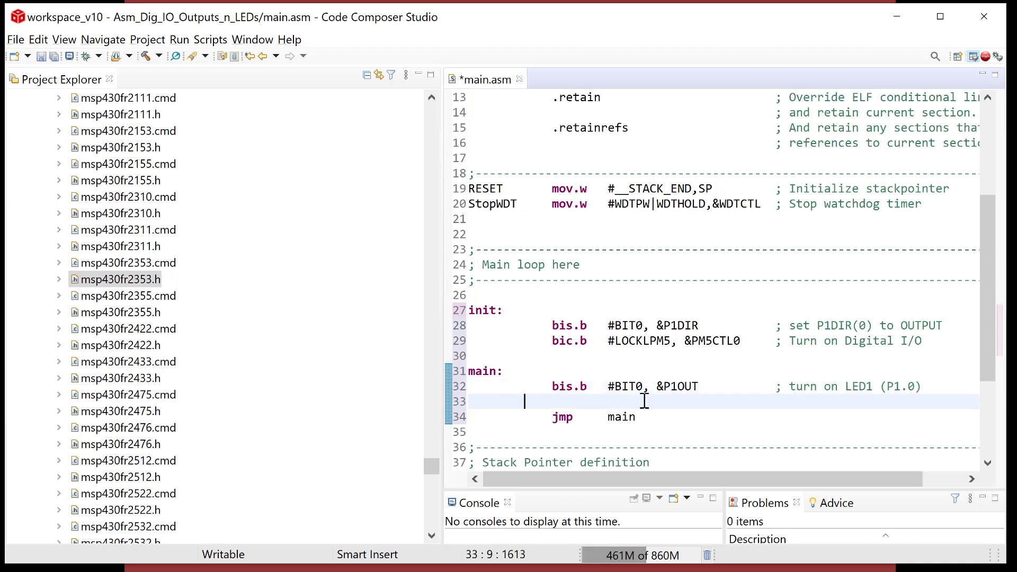
Add bic.b #BIT0, &P1OUT with comment '; turn off LED1 (P1.0)' before jmp main.
type("bic.b")
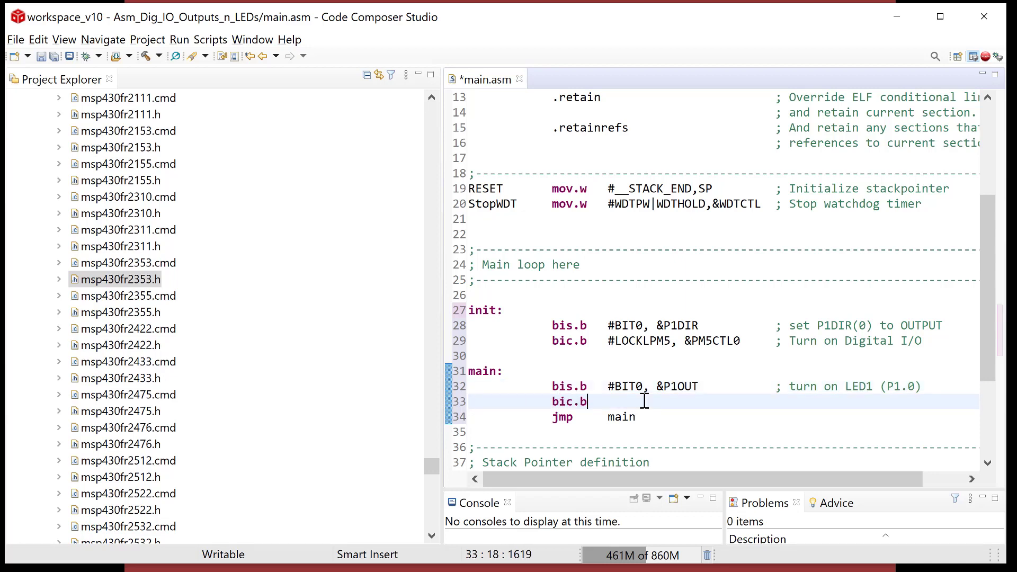
type("#")
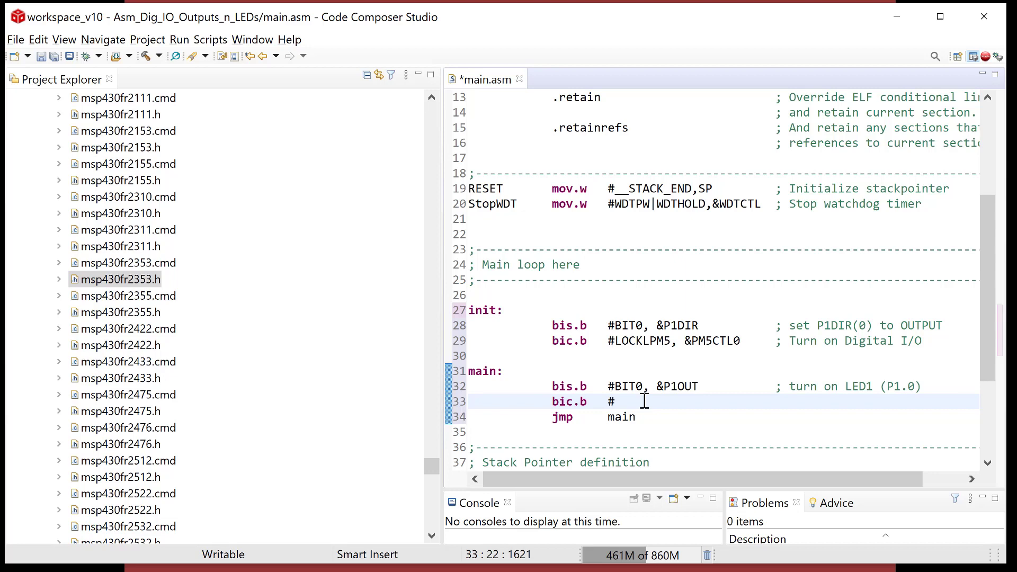
type("BIT0, &")
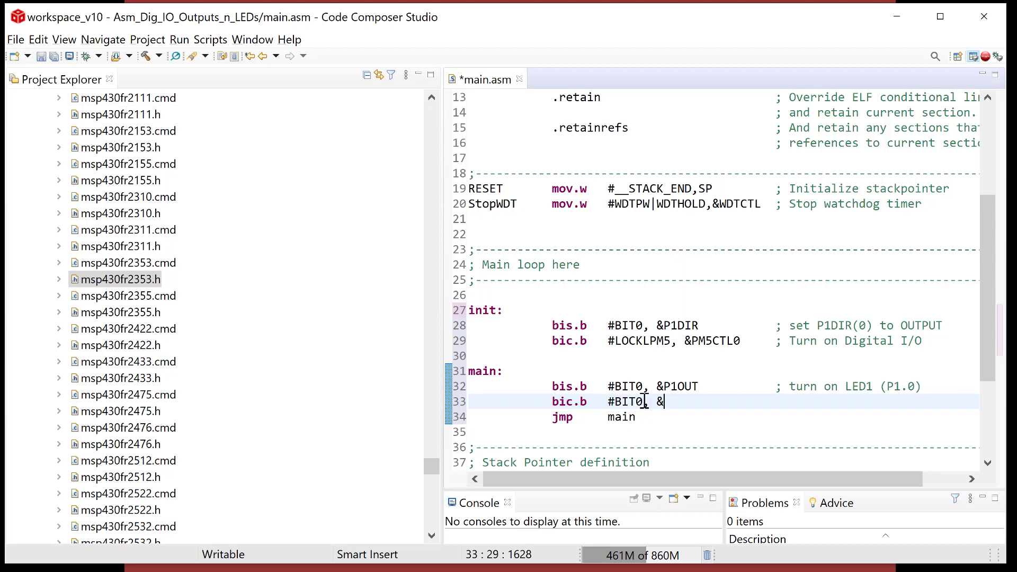
type("P1OUT\t;")
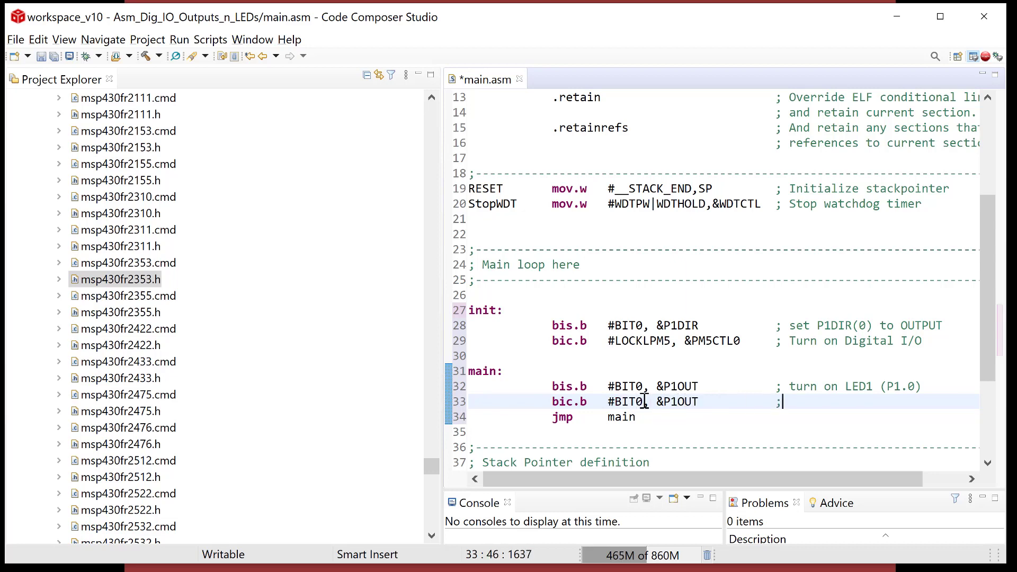
type("turn off LED1 (P1")
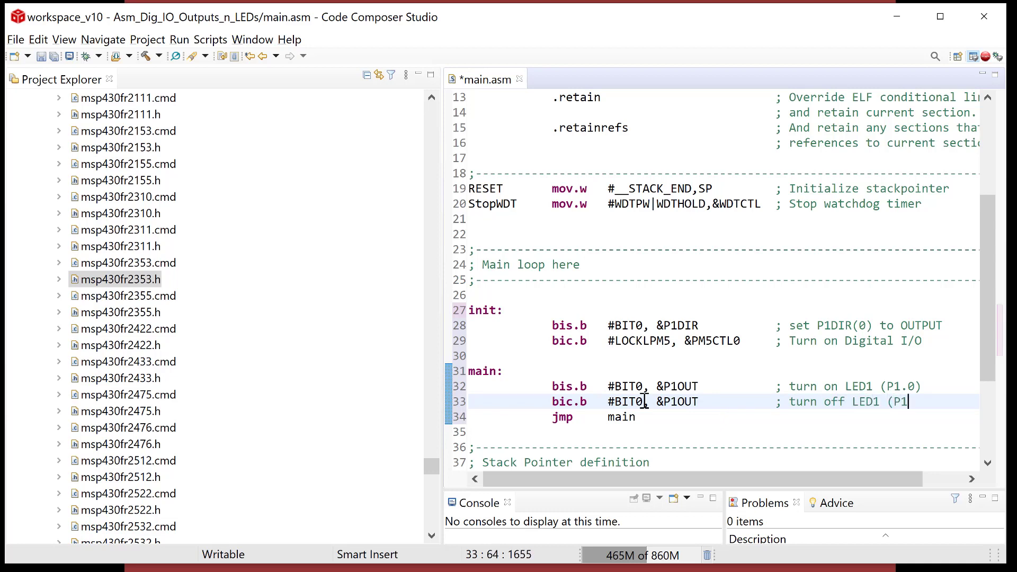
type(".0)")
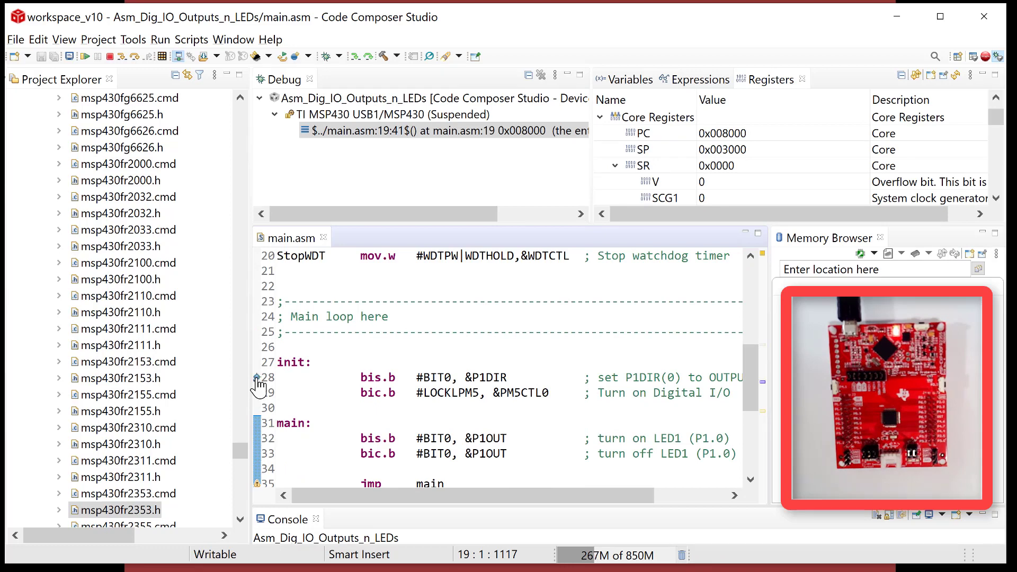
Resume to the breakpoint and step through the init P1DIR and LOCKLPM5 instructions to reach main.
left_click(83, 55)
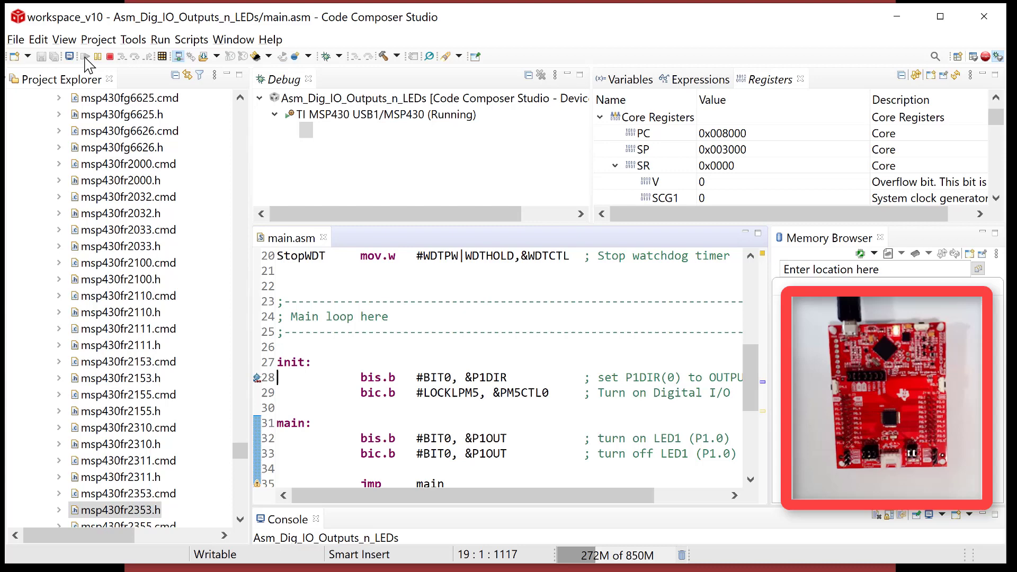
left_click(84, 55)
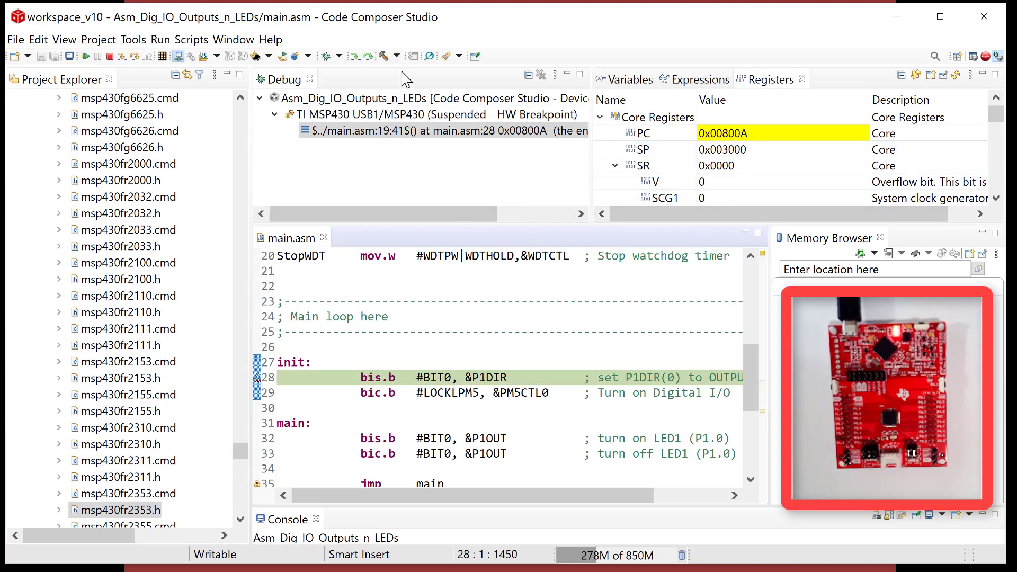
mouse_move(357, 56)
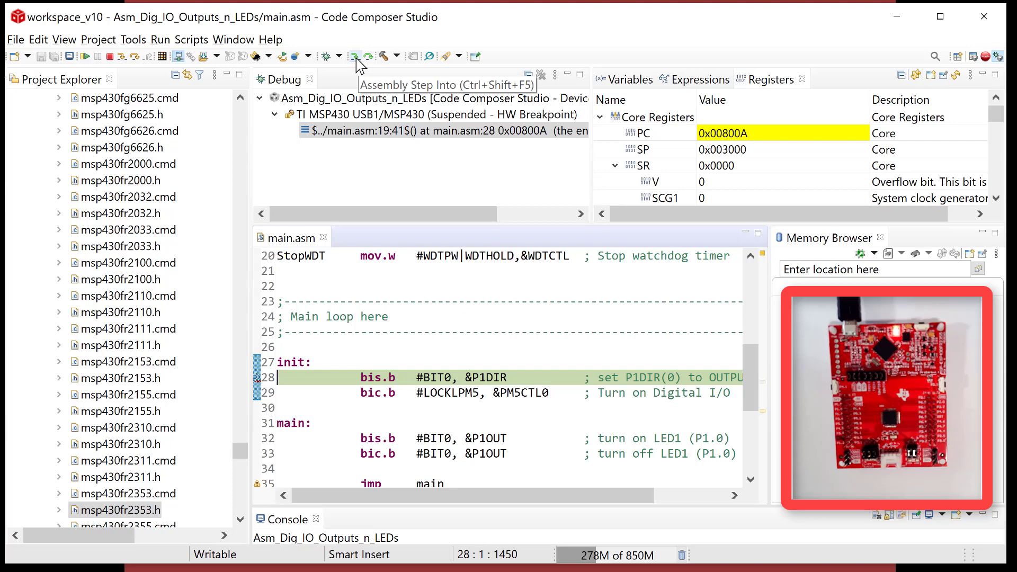
left_click(357, 56)
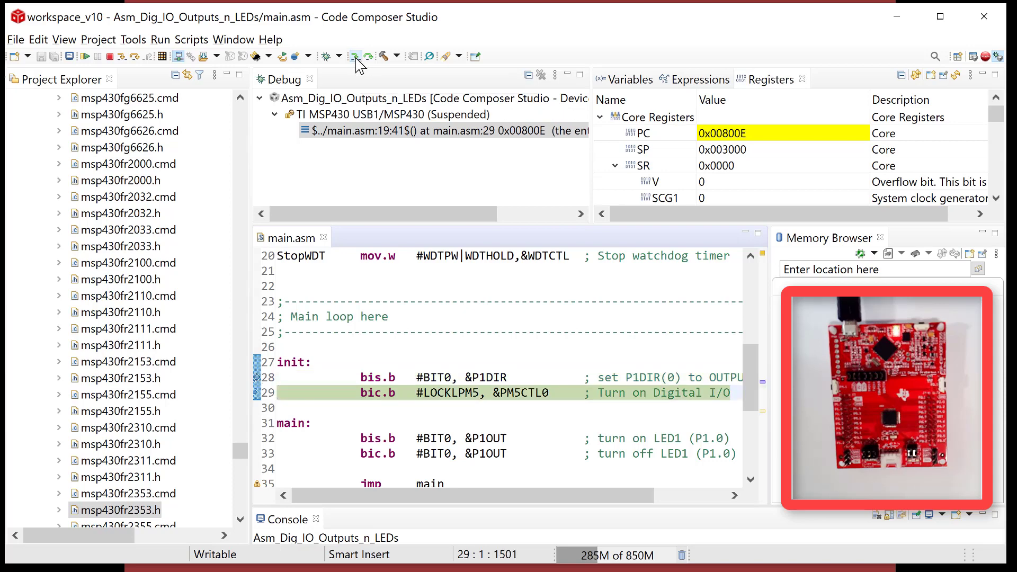
left_click(357, 56)
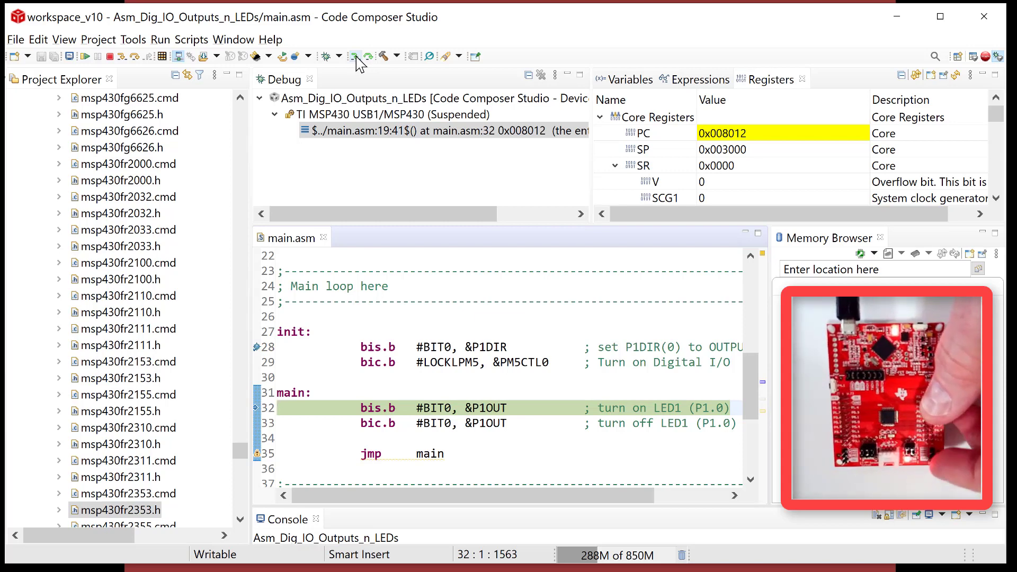
Step over the LED1-on, LED1-off and jmp main lines repeatedly, cycling the loop.
left_click(357, 56)
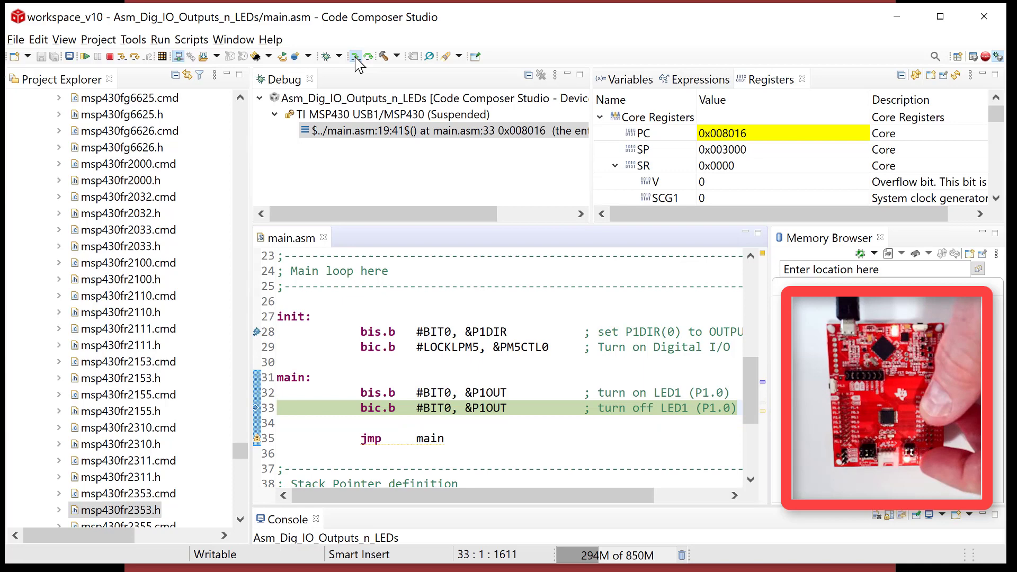
left_click(356, 56)
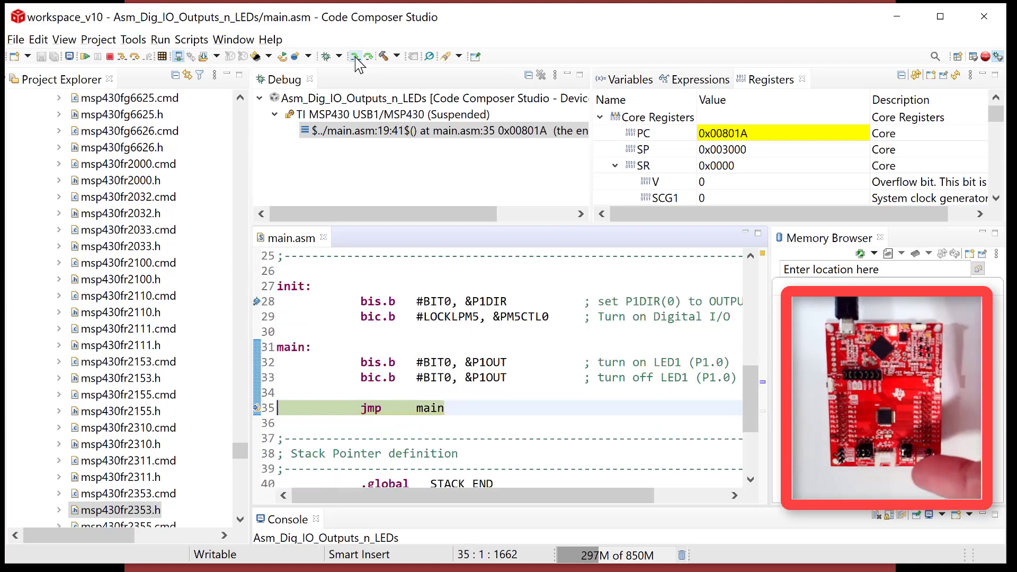
left_click(356, 56)
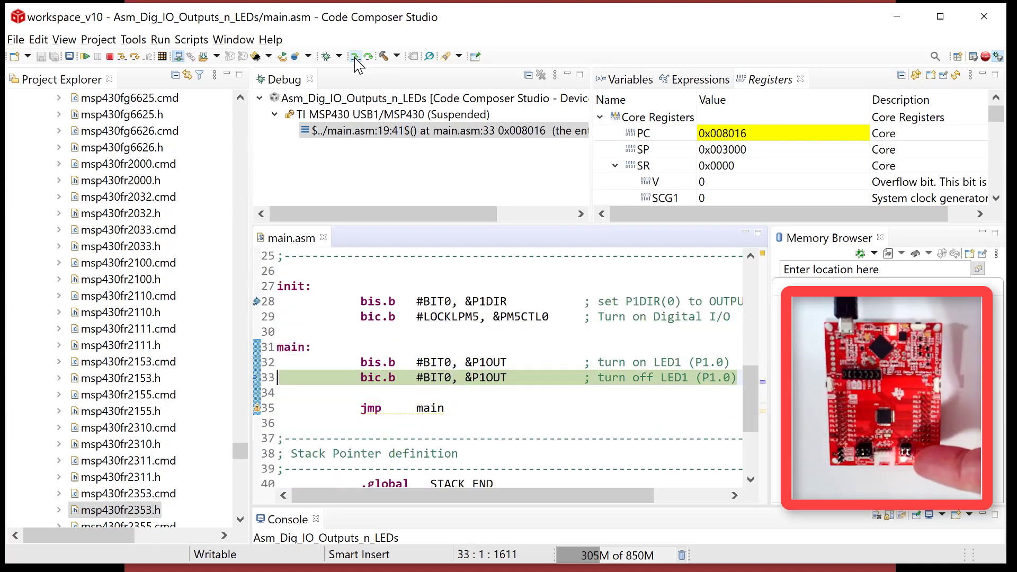
left_click(356, 55)
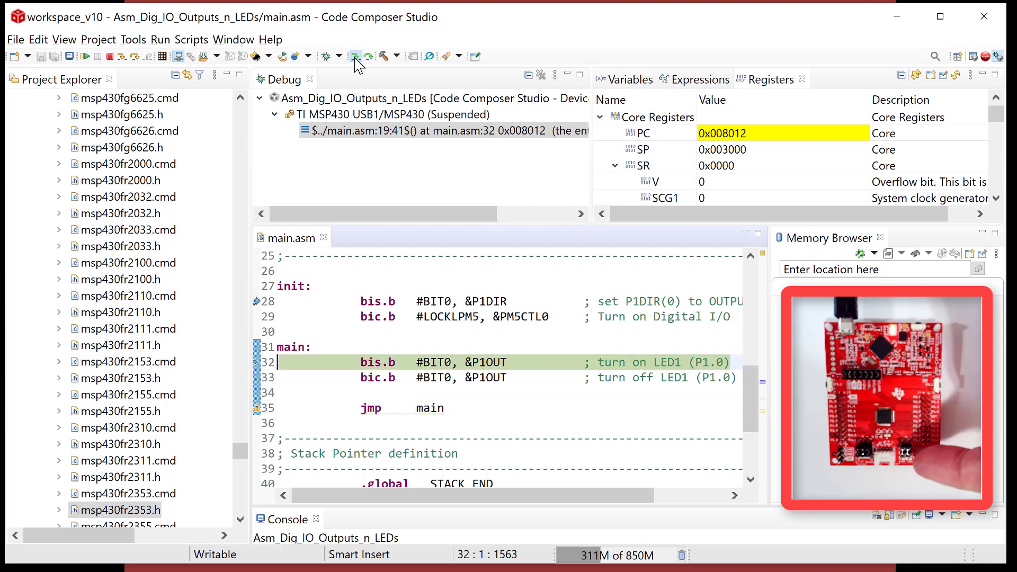
left_click(355, 56)
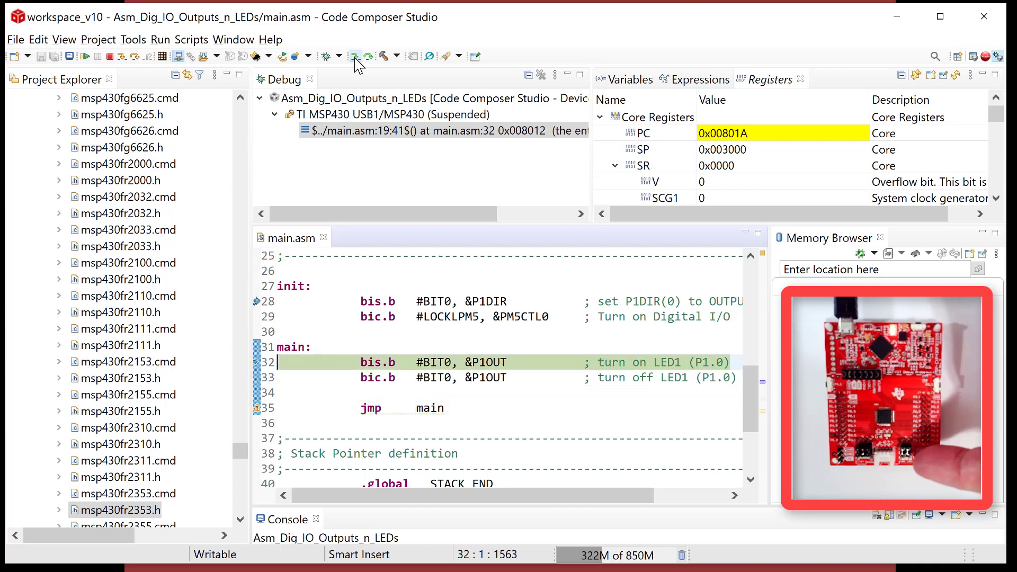
left_click(357, 55)
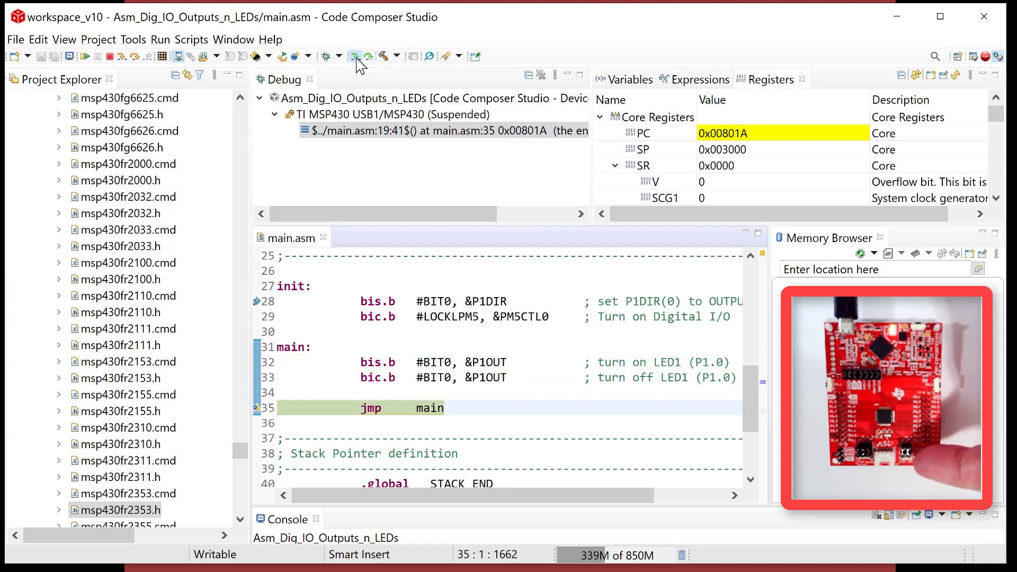
left_click(357, 55)
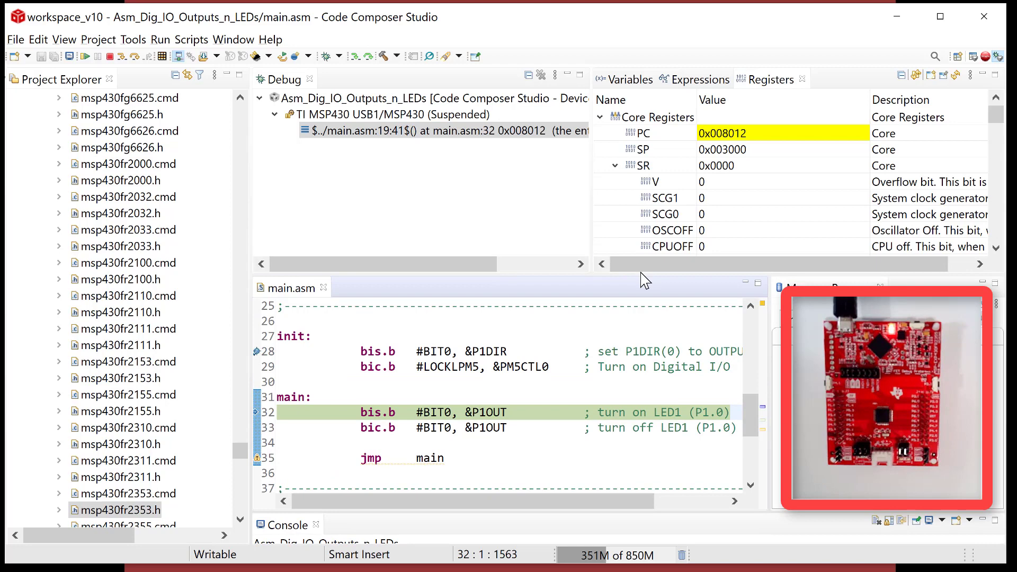
mouse_move(768, 404)
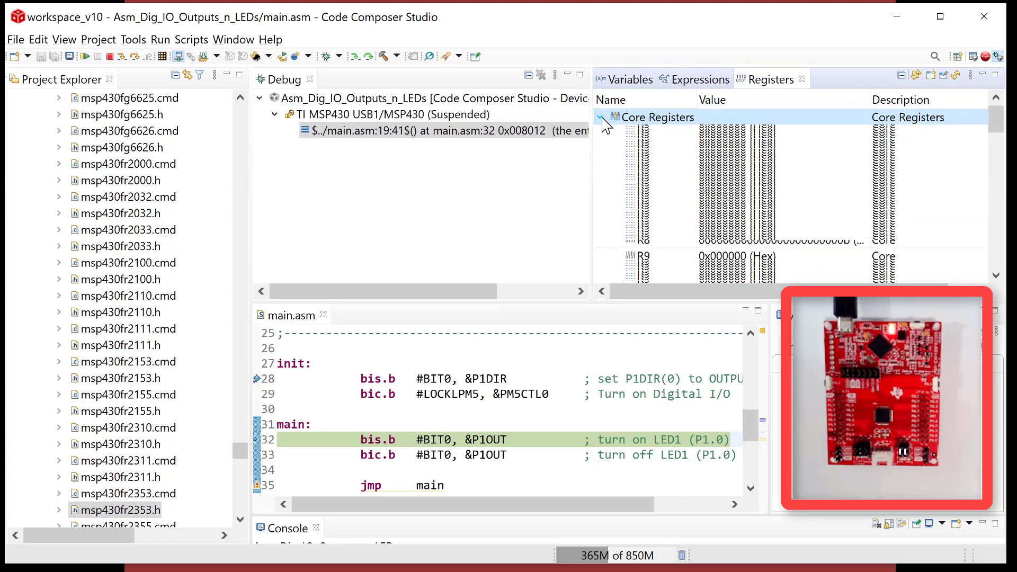
In the Registers view collapse Core Registers and expand the P1 register group.
left_click(599, 117)
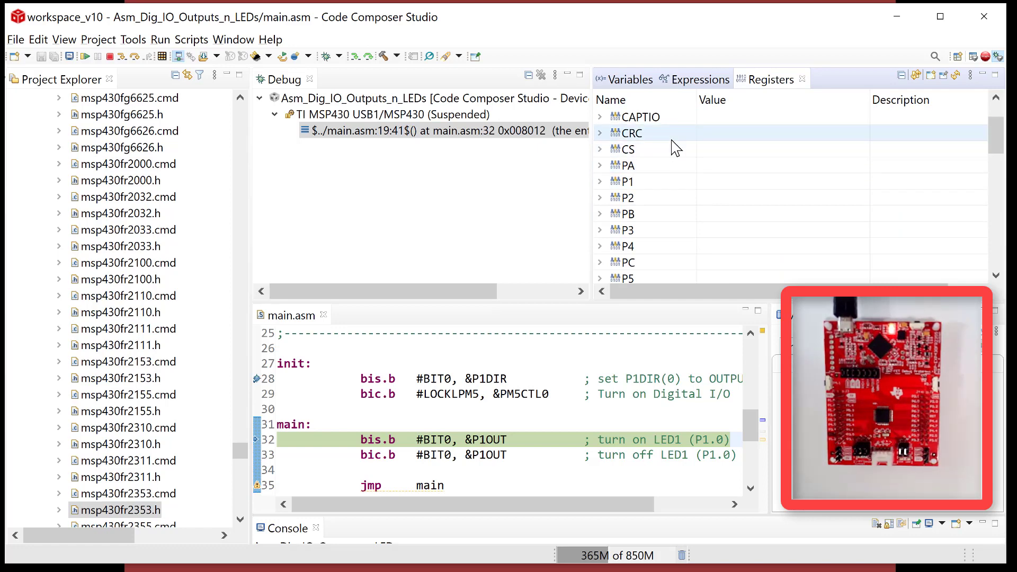
left_click(626, 181)
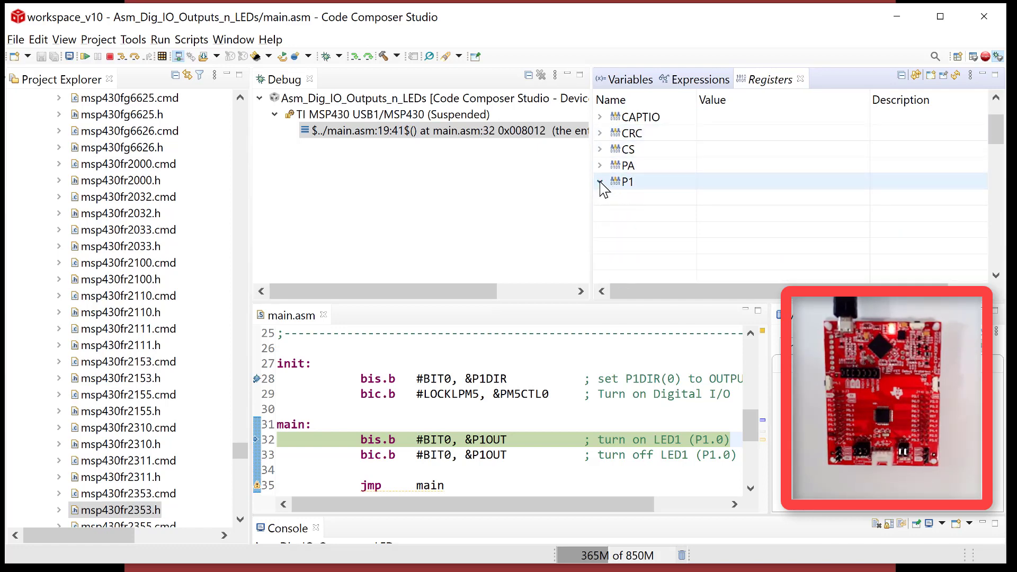
left_click(600, 181)
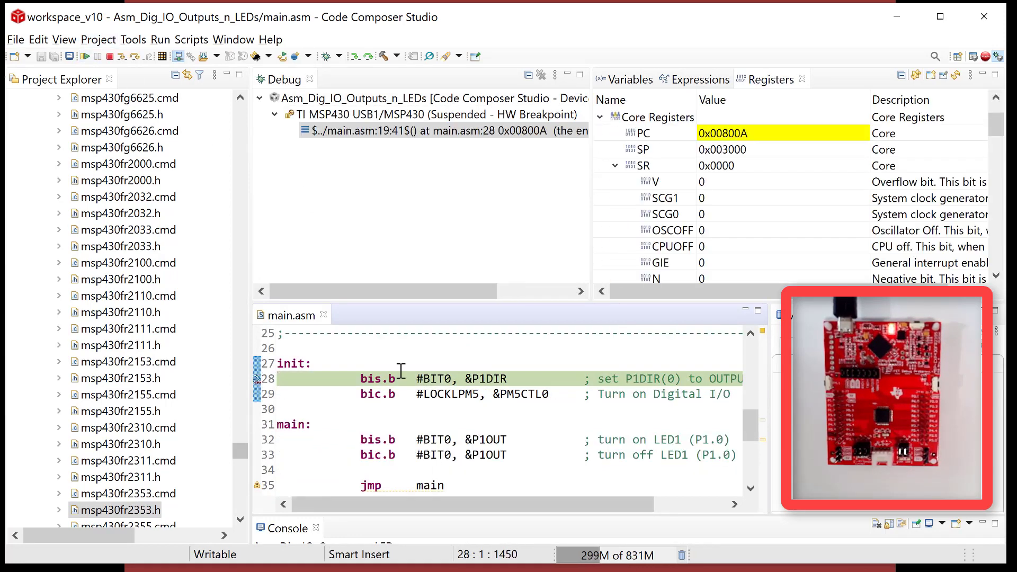
Collapse the core registers, expand Port 1 and bring up P1DIR's number-format options.
left_click(615, 165)
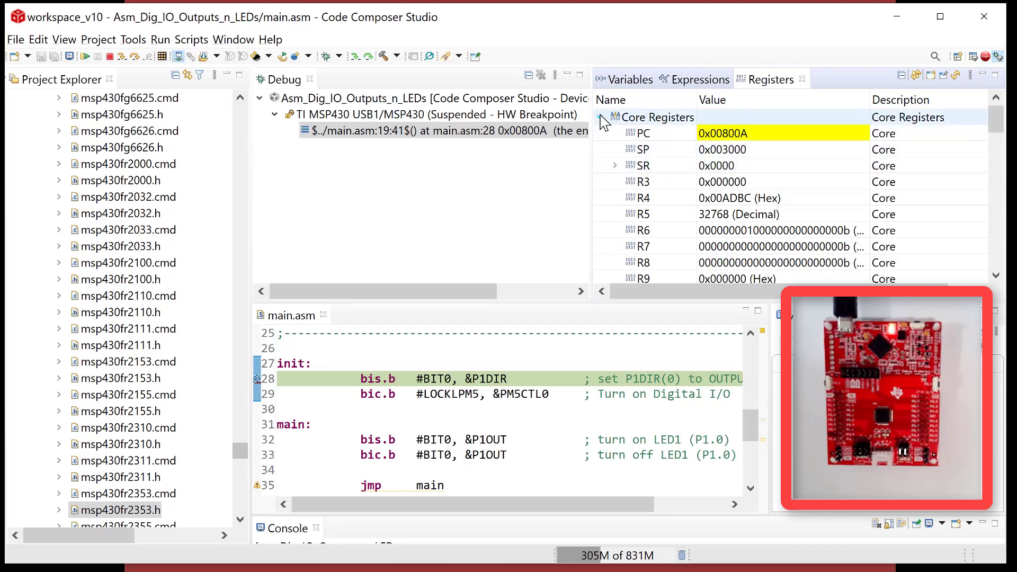
left_click(600, 117)
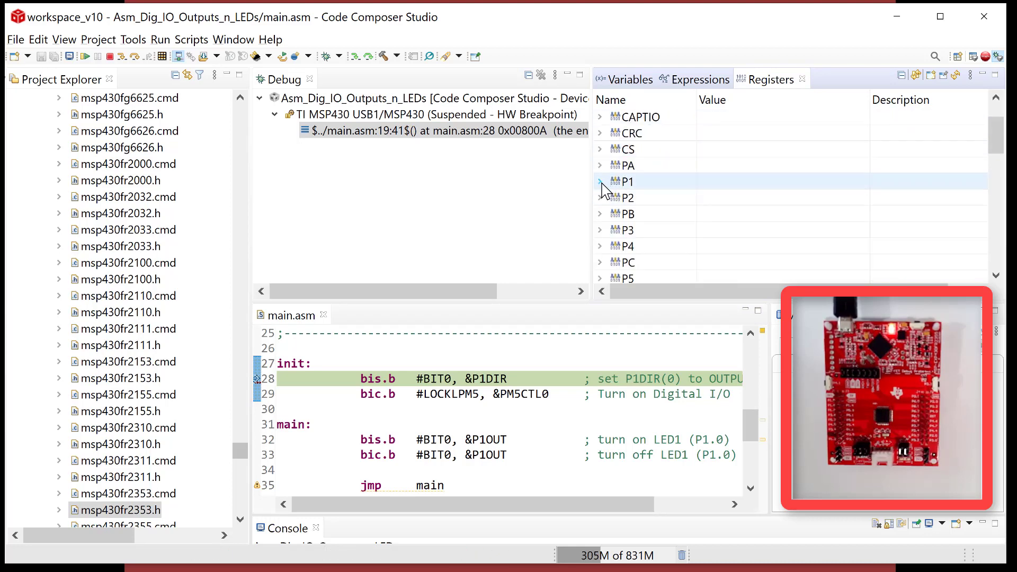
left_click(600, 181)
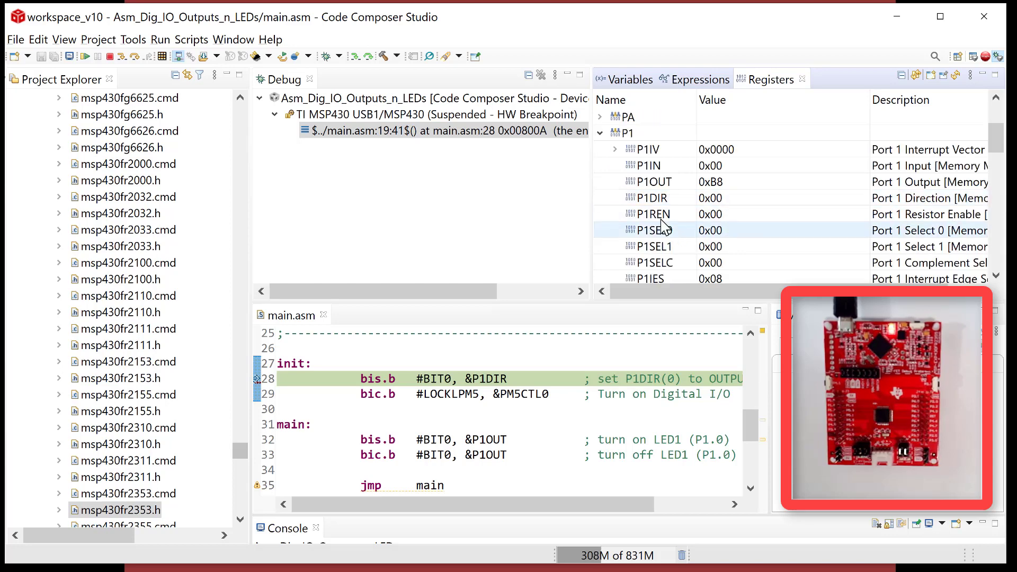
left_click(652, 198)
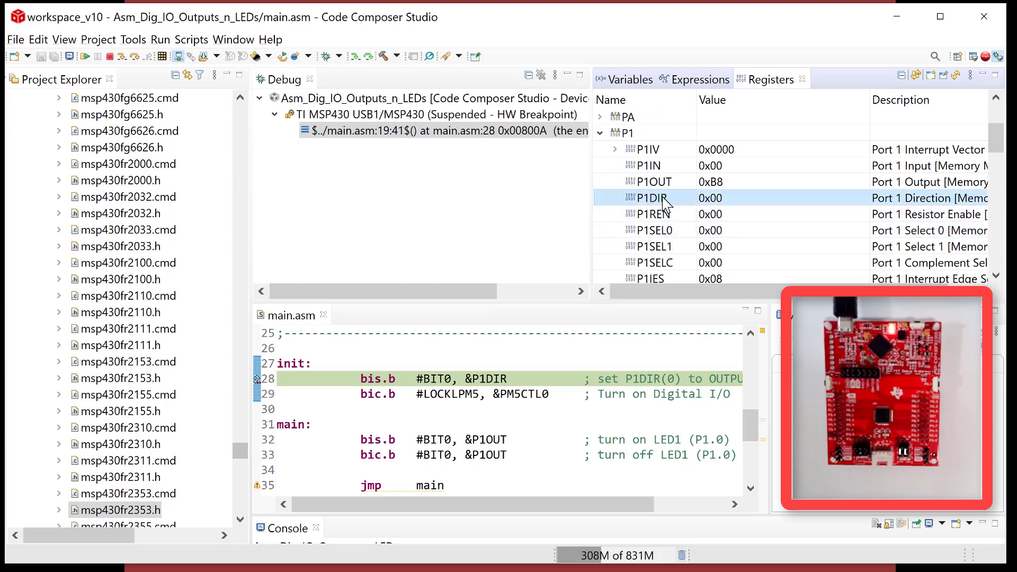
right_click(643, 197)
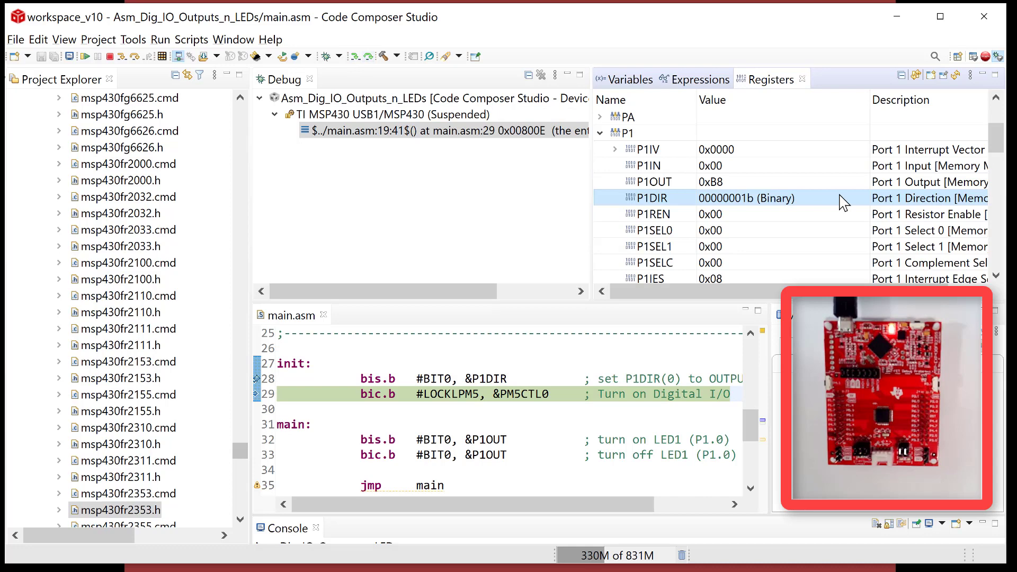
mouse_move(746, 206)
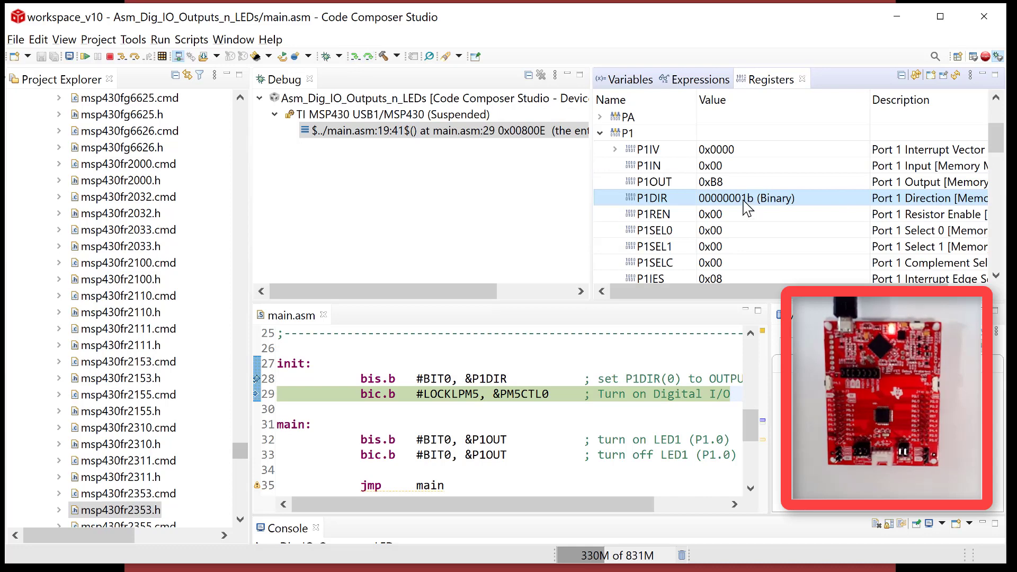
mouse_move(742, 217)
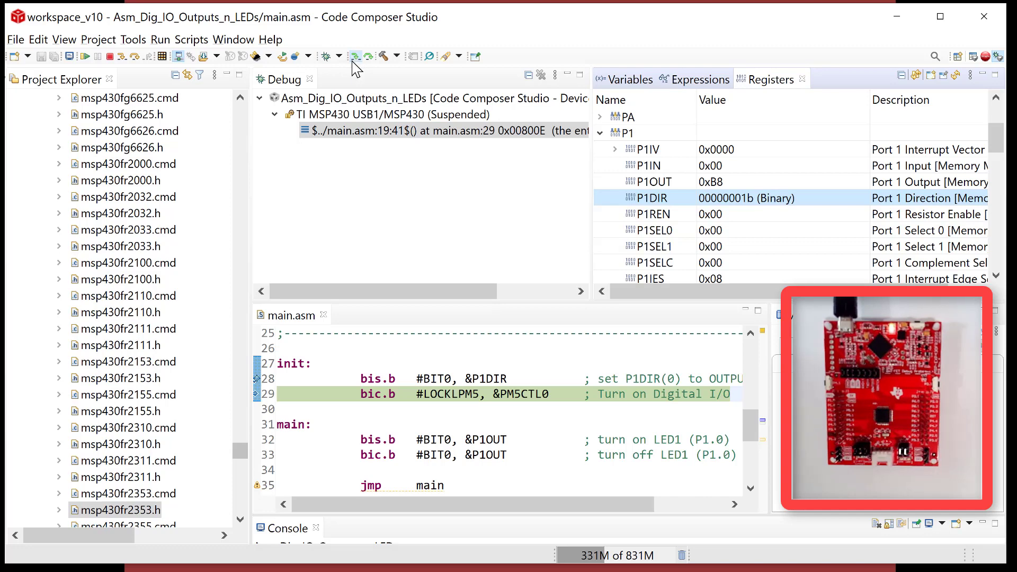
Execute the digital I/O unlock line and display P1IN and P1OUT in binary.
left_click(356, 56)
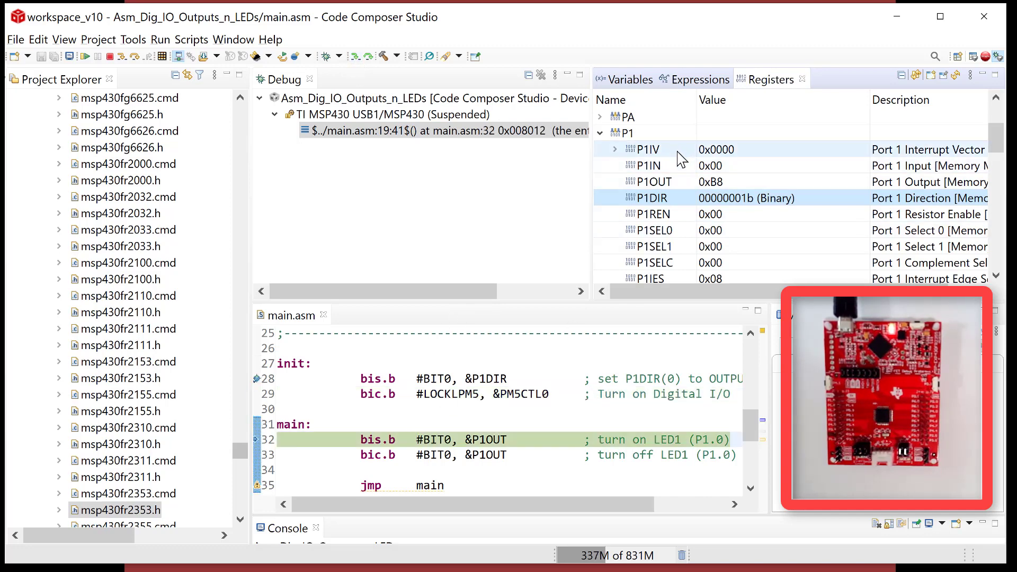
left_click(653, 181)
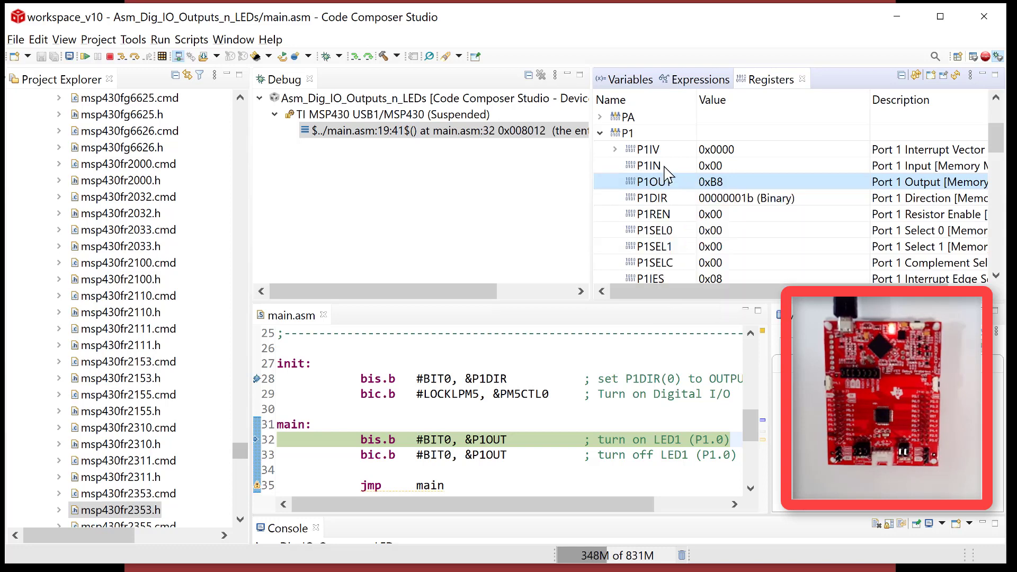
right_click(645, 181)
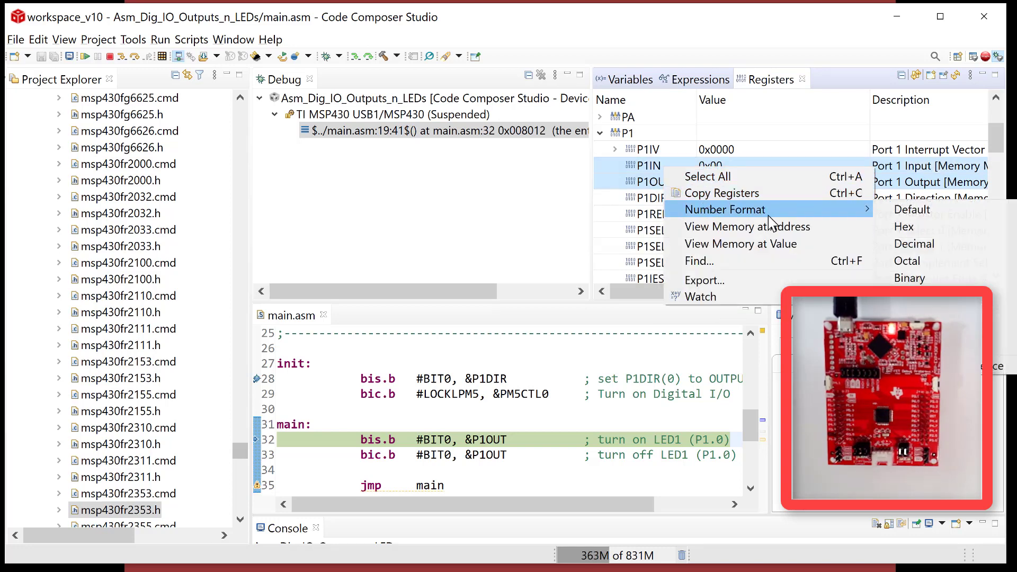
mouse_move(907, 260)
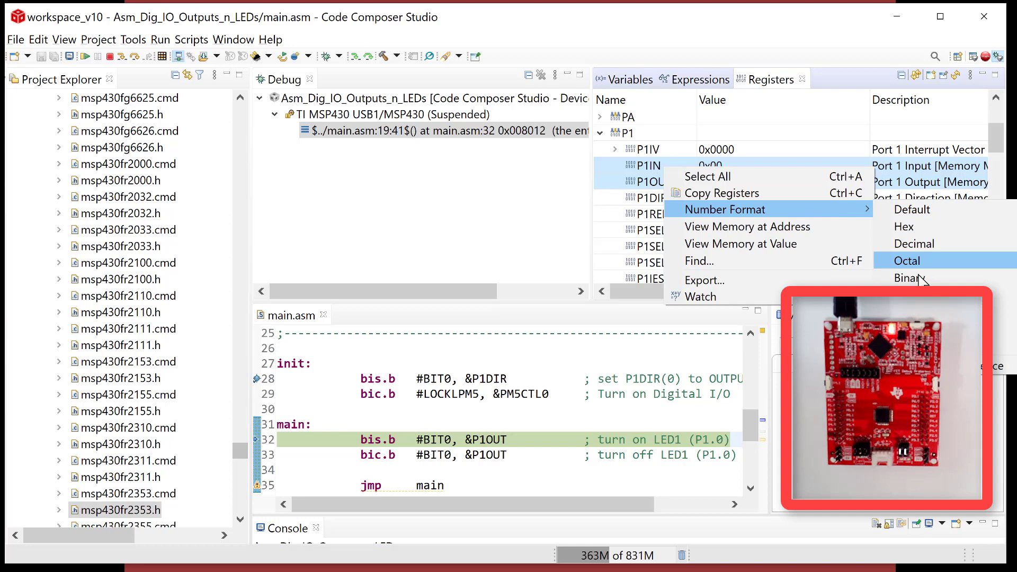
left_click(912, 278)
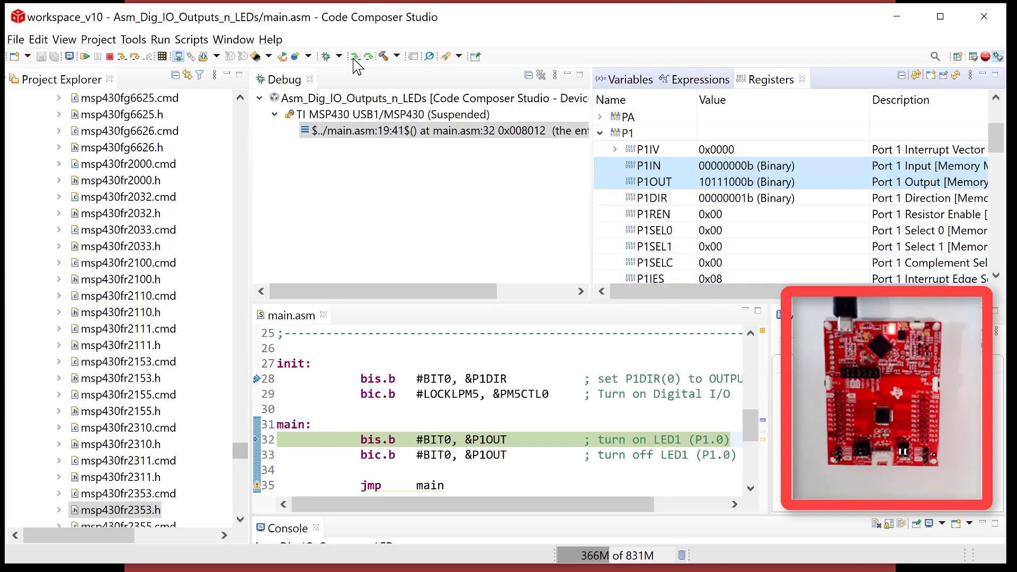
Step over the LED1 on and off instructions, watching P1OUT bit 0 set then clear.
left_click(355, 56)
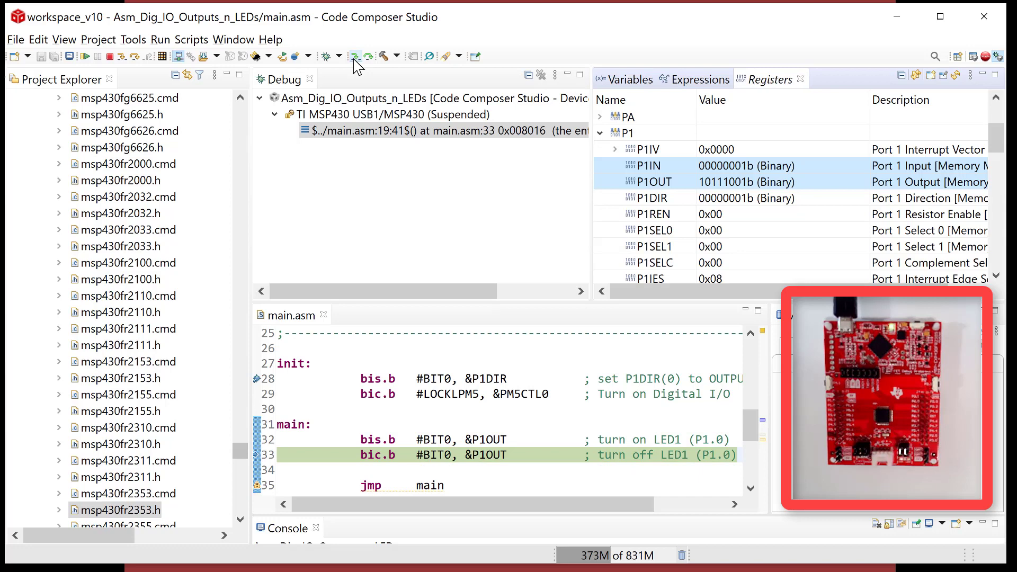
left_click(355, 56)
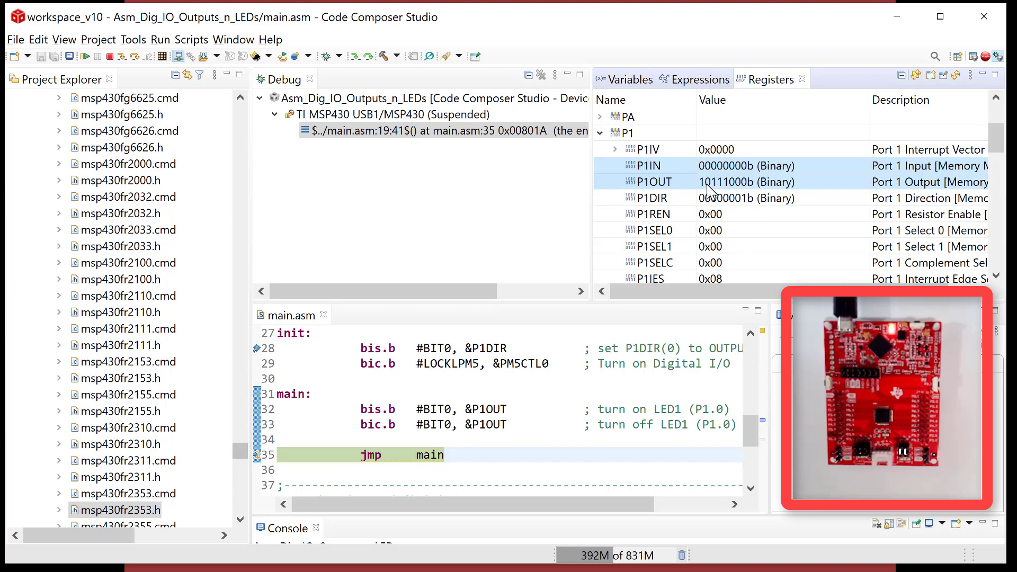
mouse_move(713, 185)
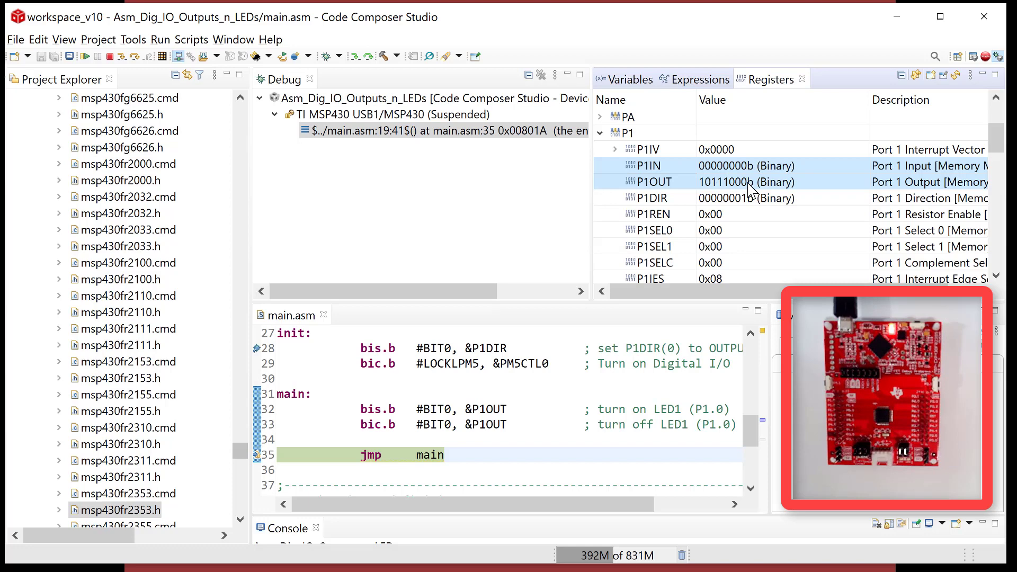
mouse_move(746, 193)
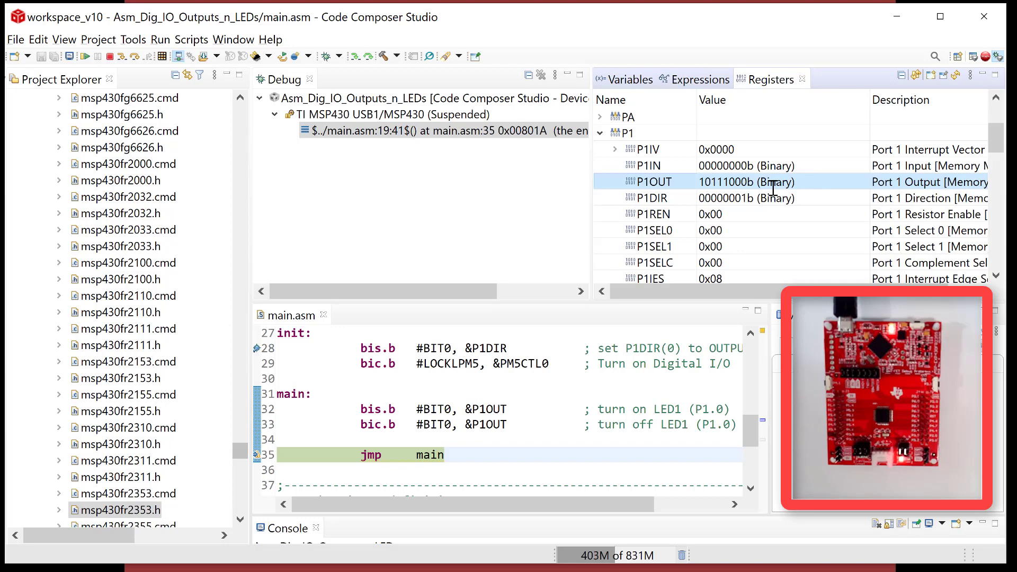
Begin editing the P1OUT register value directly in the Registers view.
double_click(746, 181)
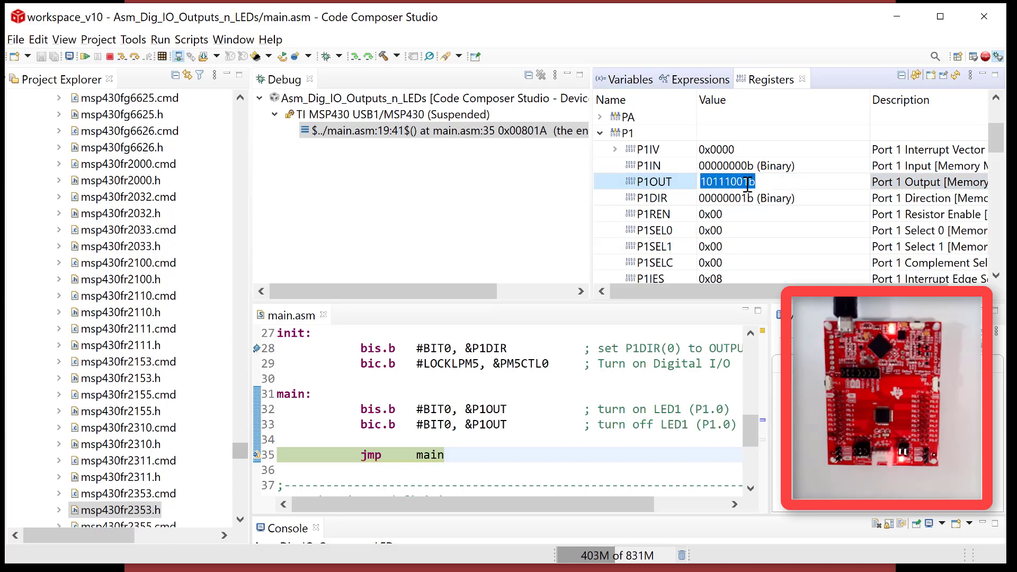